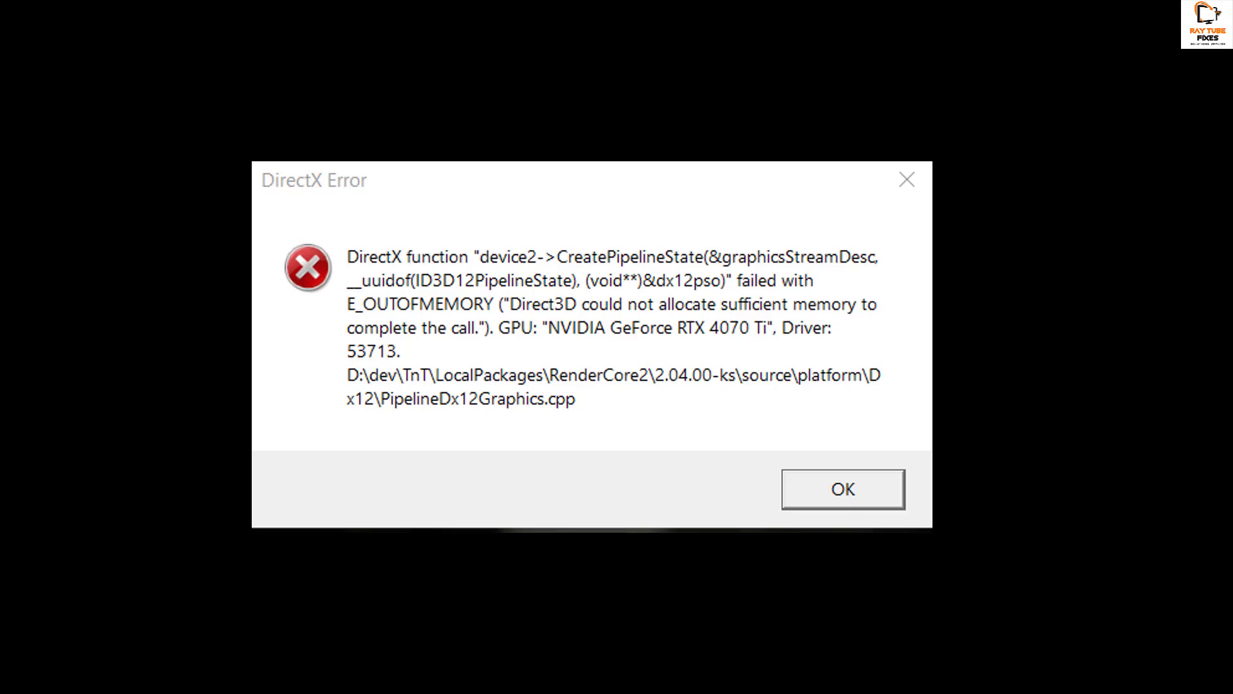
- Dismiss the DirectX out-of-memory error for the RTX 4070 Ti
click(841, 488)
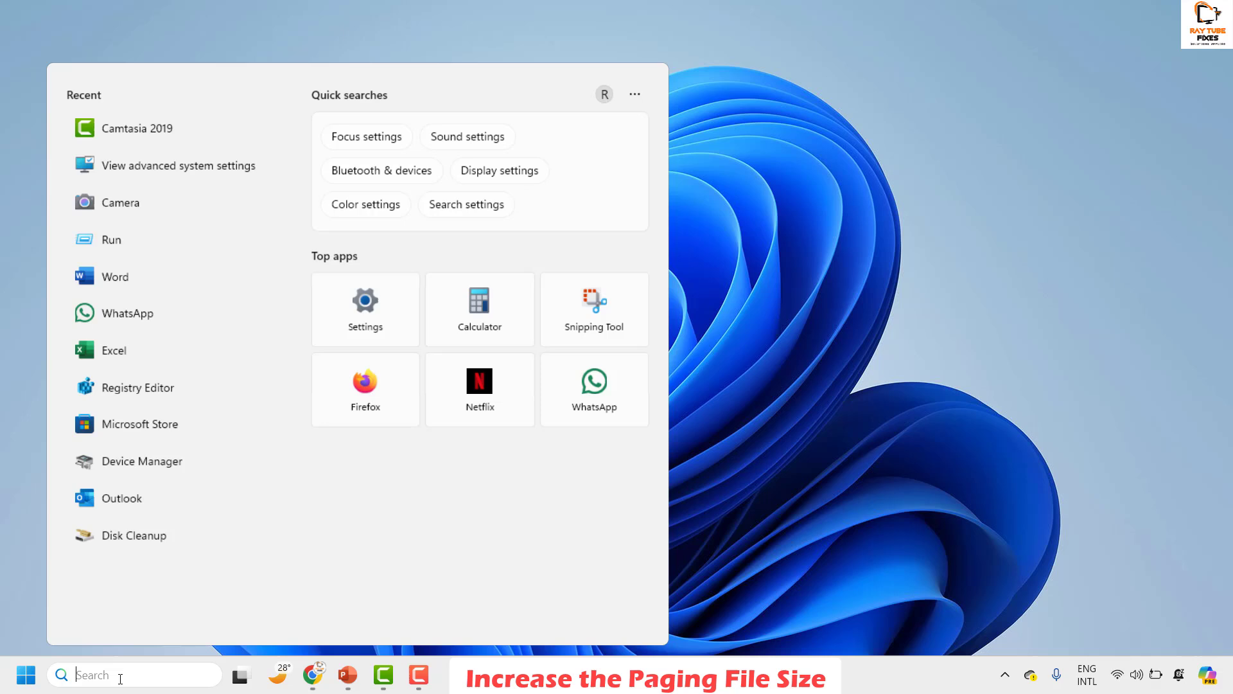
- Search 'view advanced' and bring System Properties (Advanced) to the centre of the desktop
text(view)
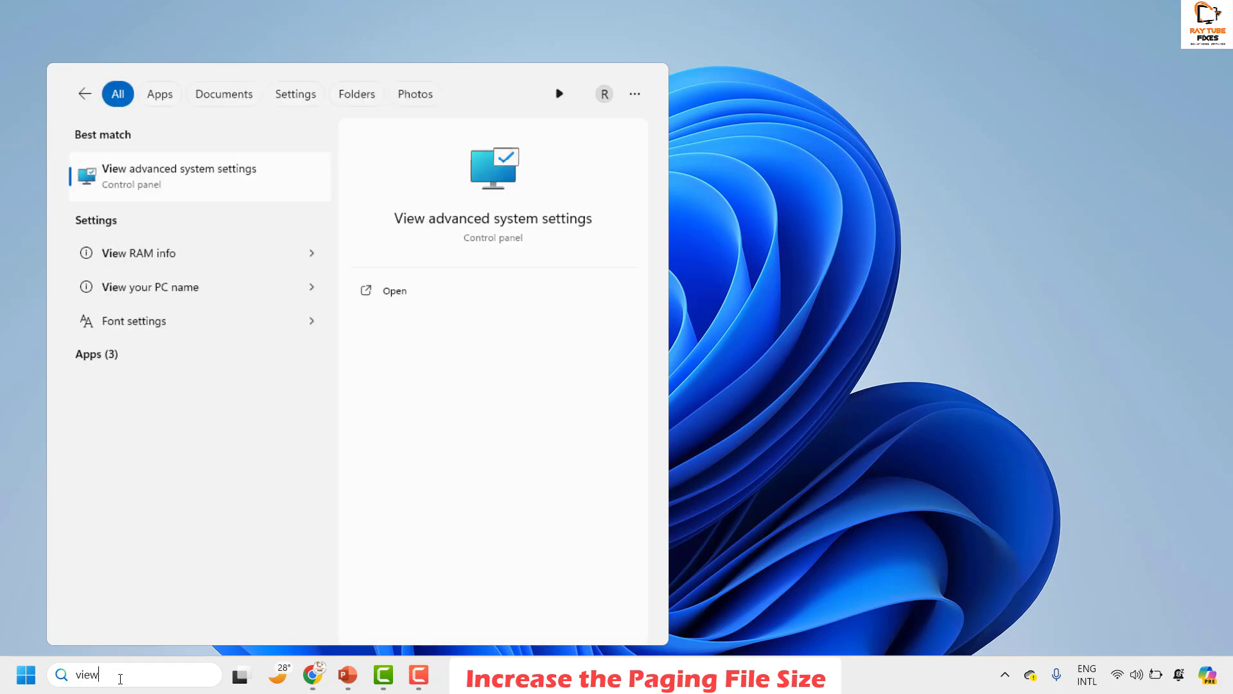
text(advanced)
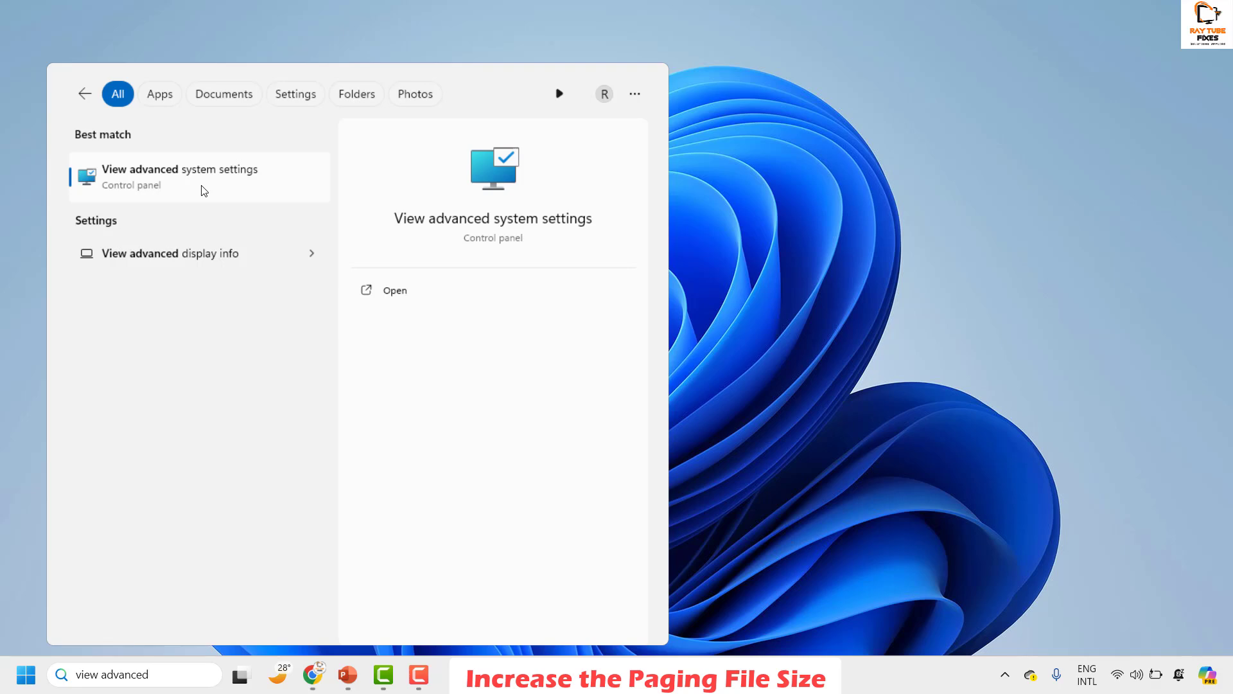
click(180, 176)
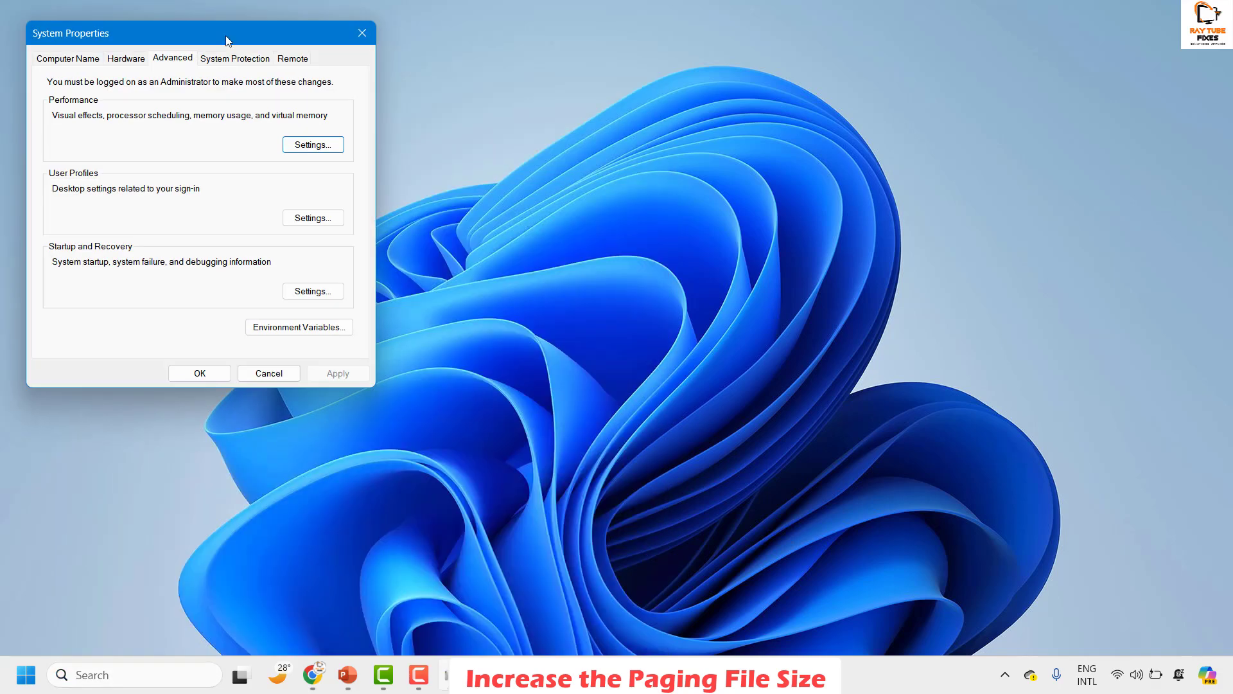
drag(224, 34, 641, 141)
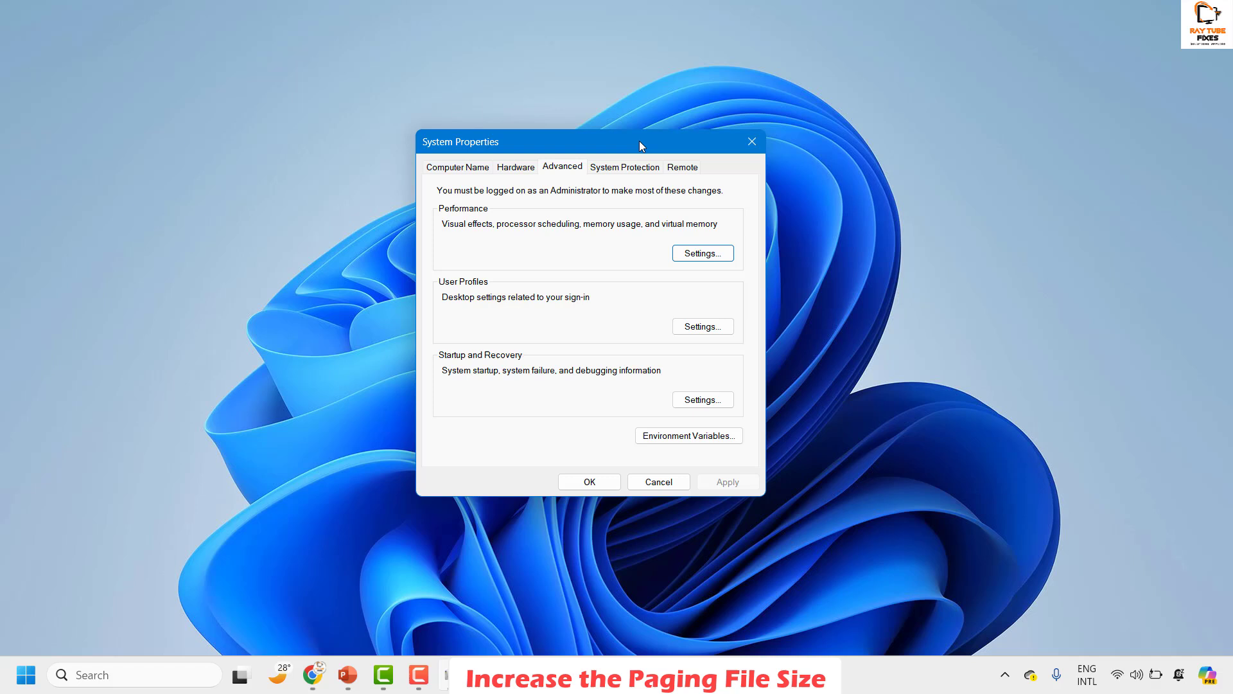
mouse_move(540, 174)
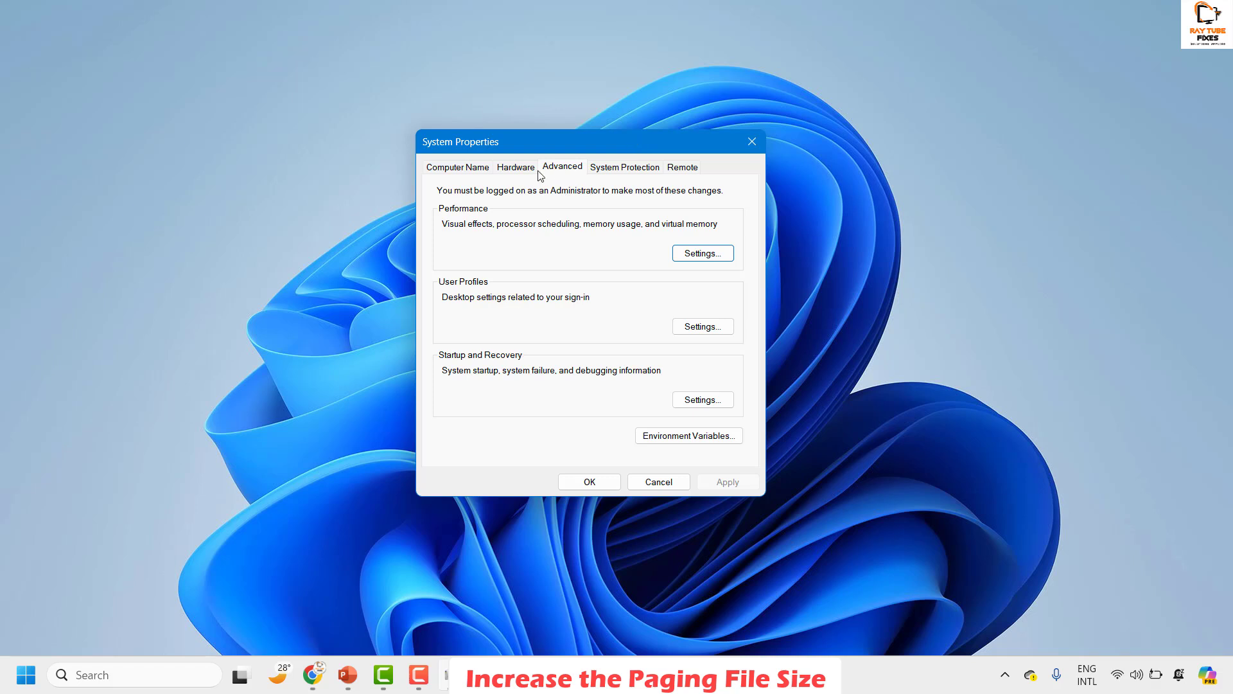
mouse_move(110, 414)
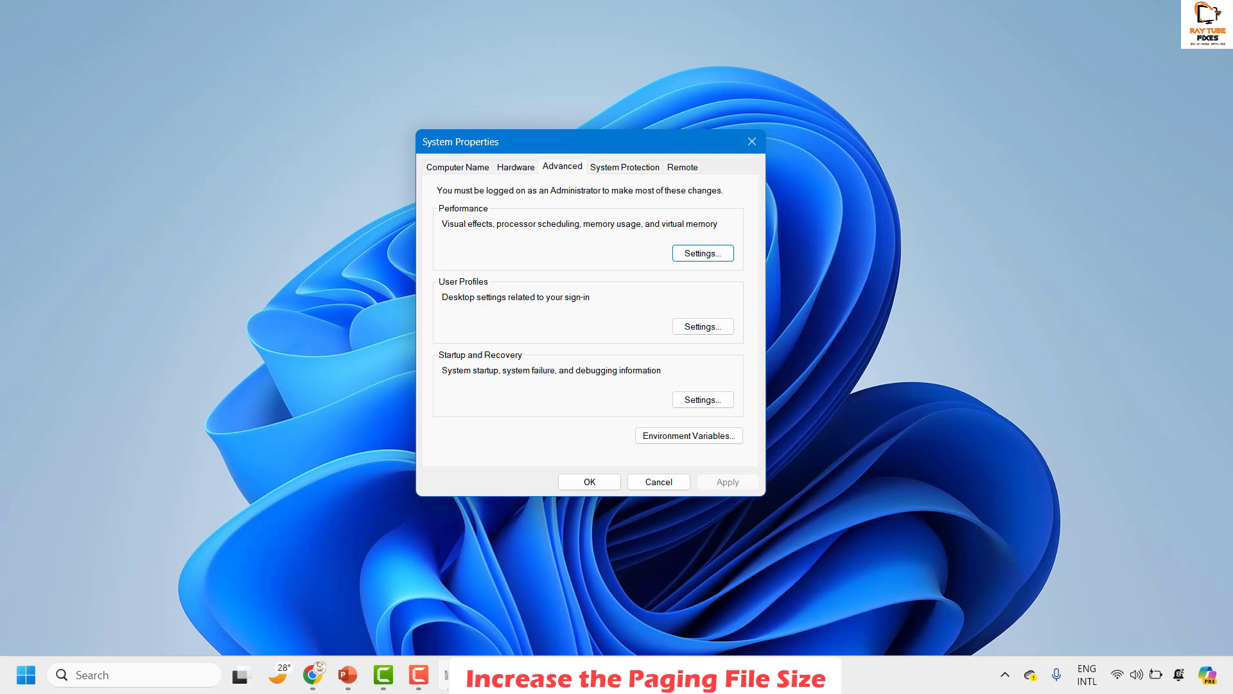
mouse_move(681, 251)
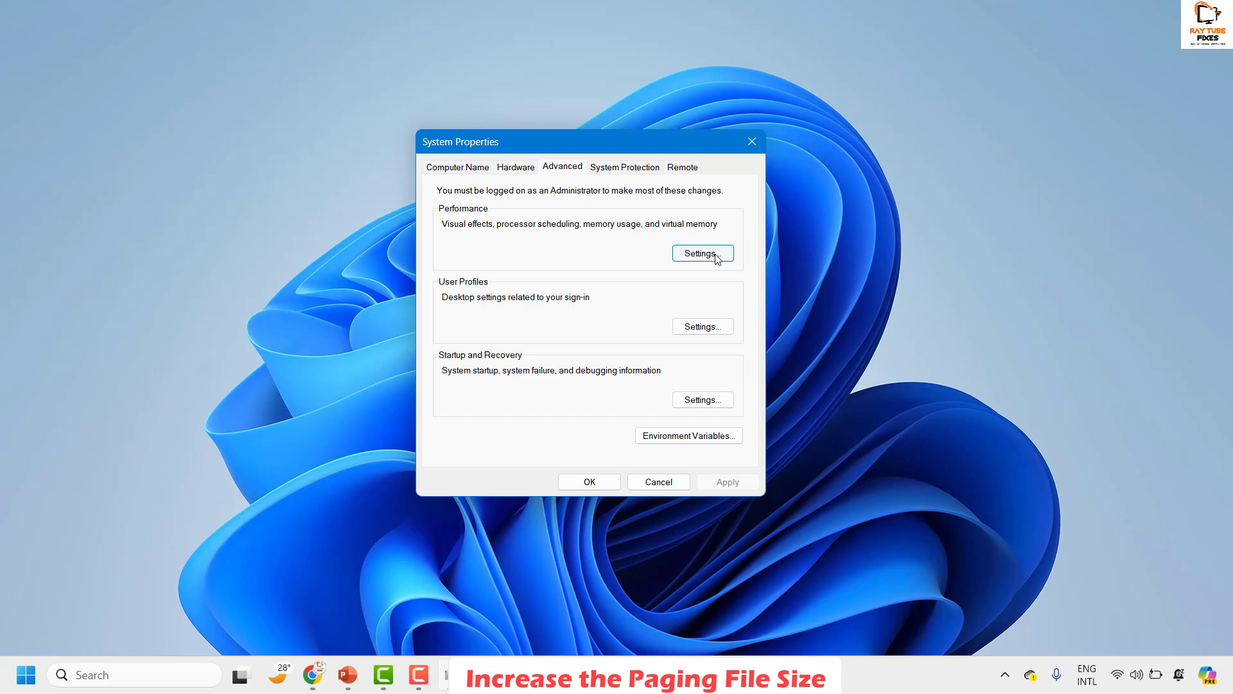
- Reach the Virtual Memory dialog through Performance Options' Advanced settings
click(700, 253)
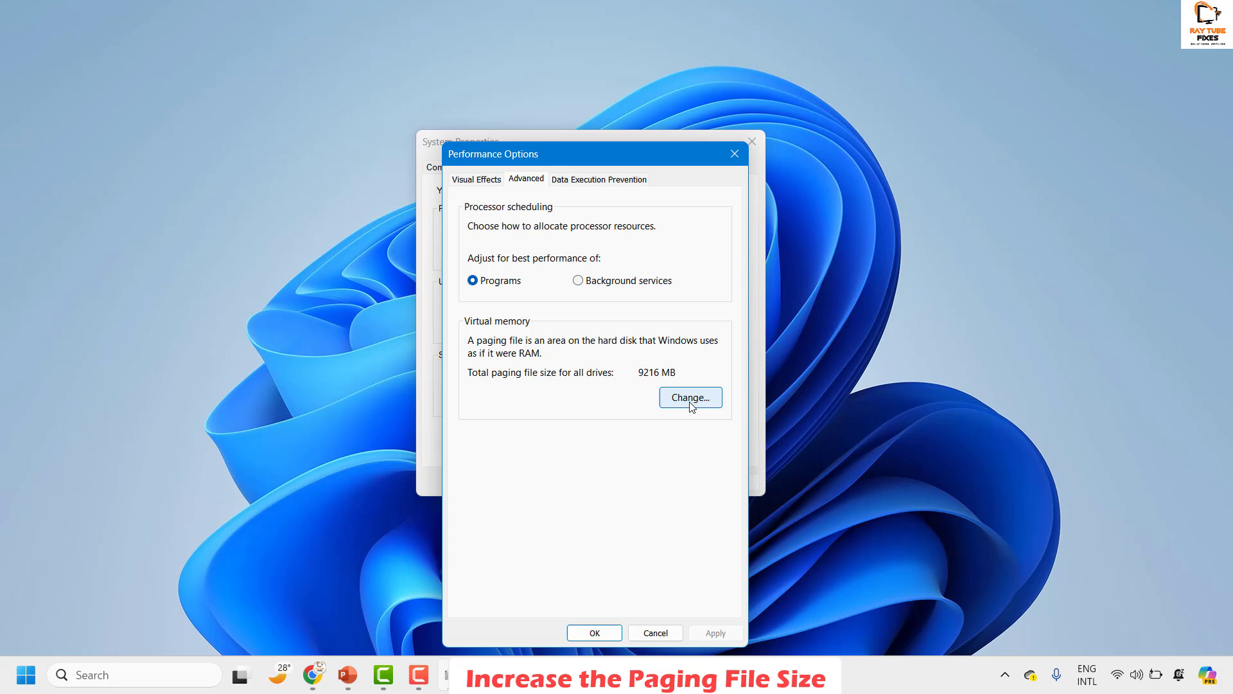
click(690, 397)
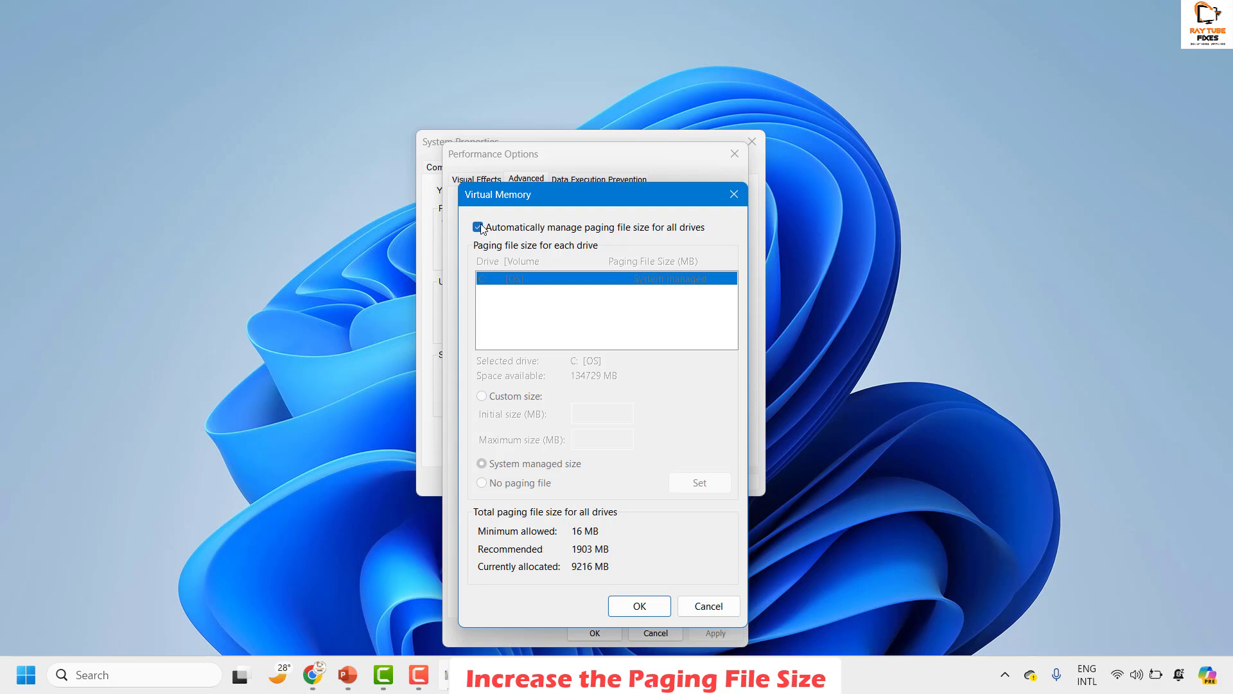
- Turn off automatic paging file management and choose Custom size for drive C
click(479, 226)
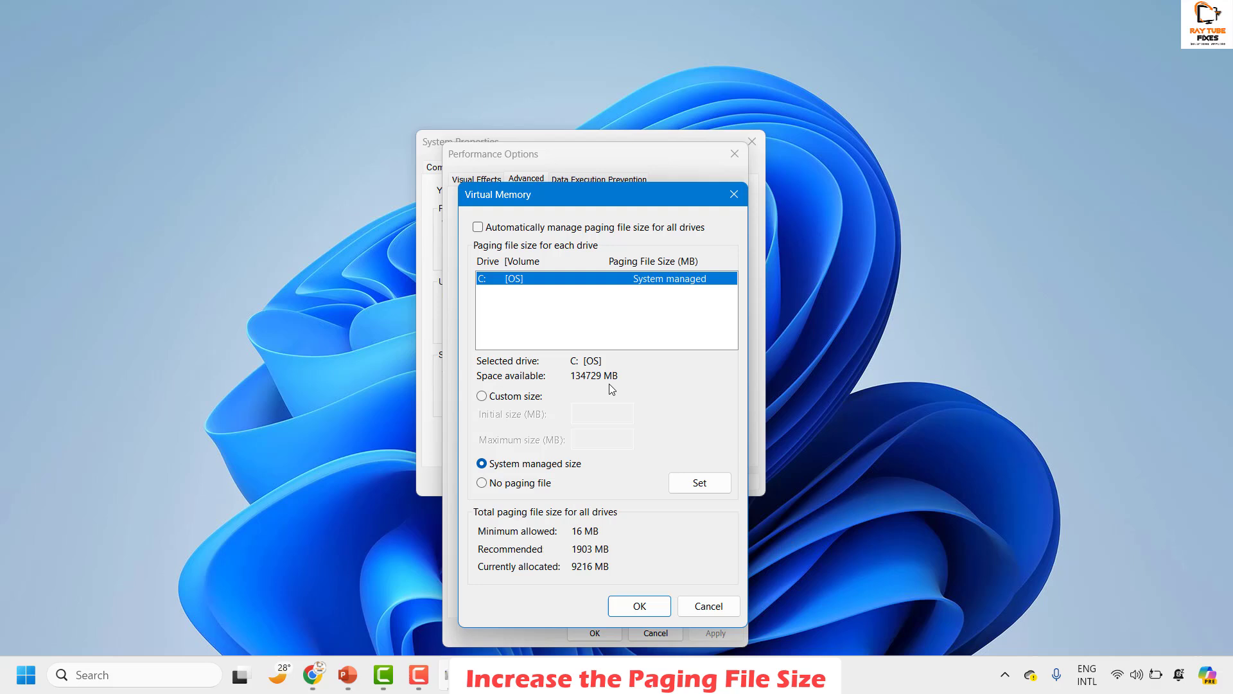
click(482, 395)
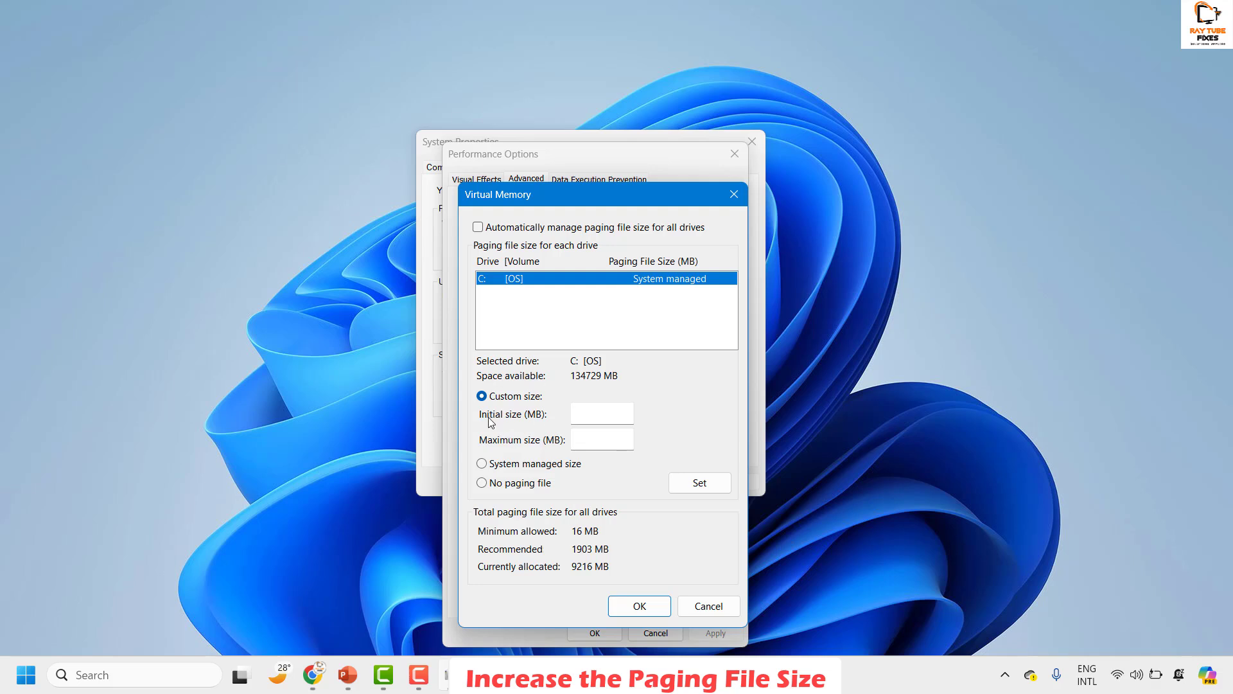
mouse_move(516, 457)
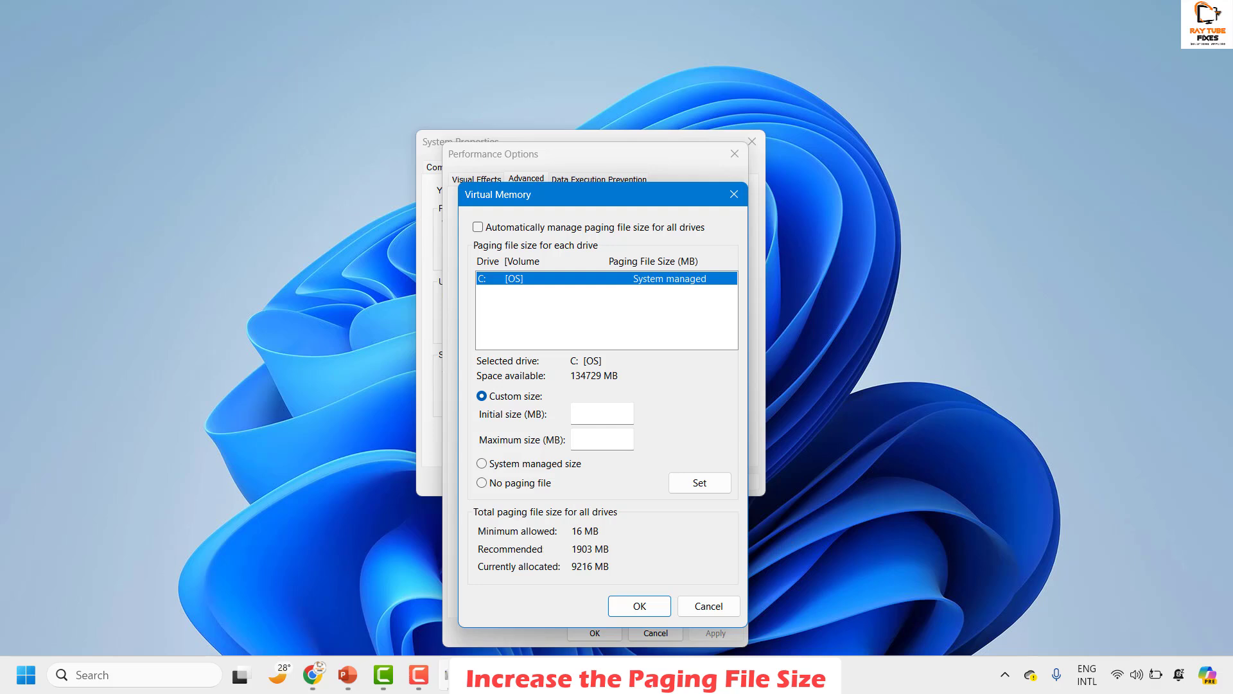
mouse_move(296, 239)
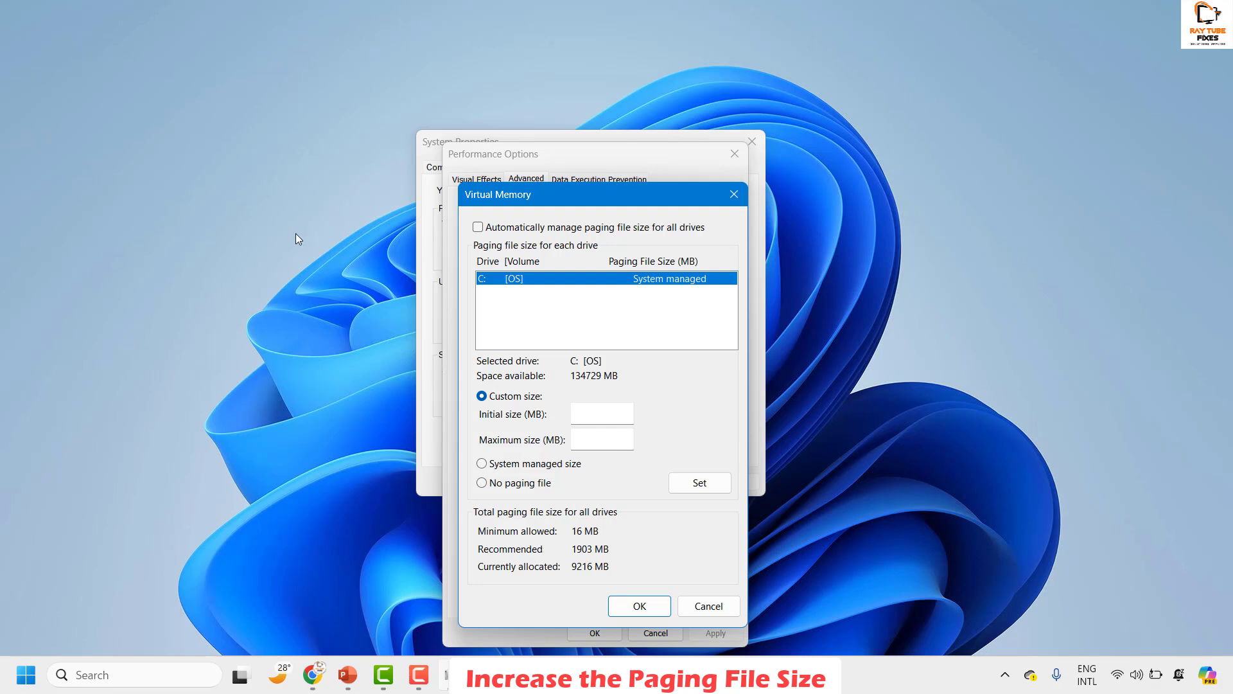
mouse_move(1097, 132)
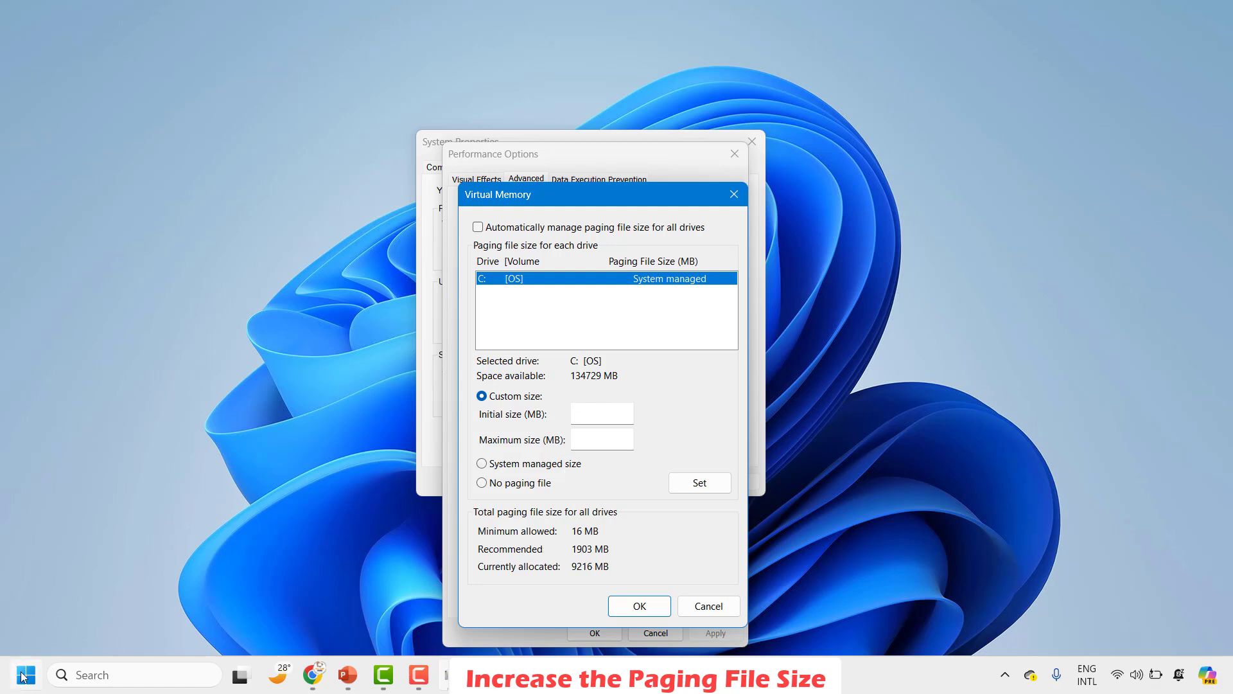
right_click(23, 675)
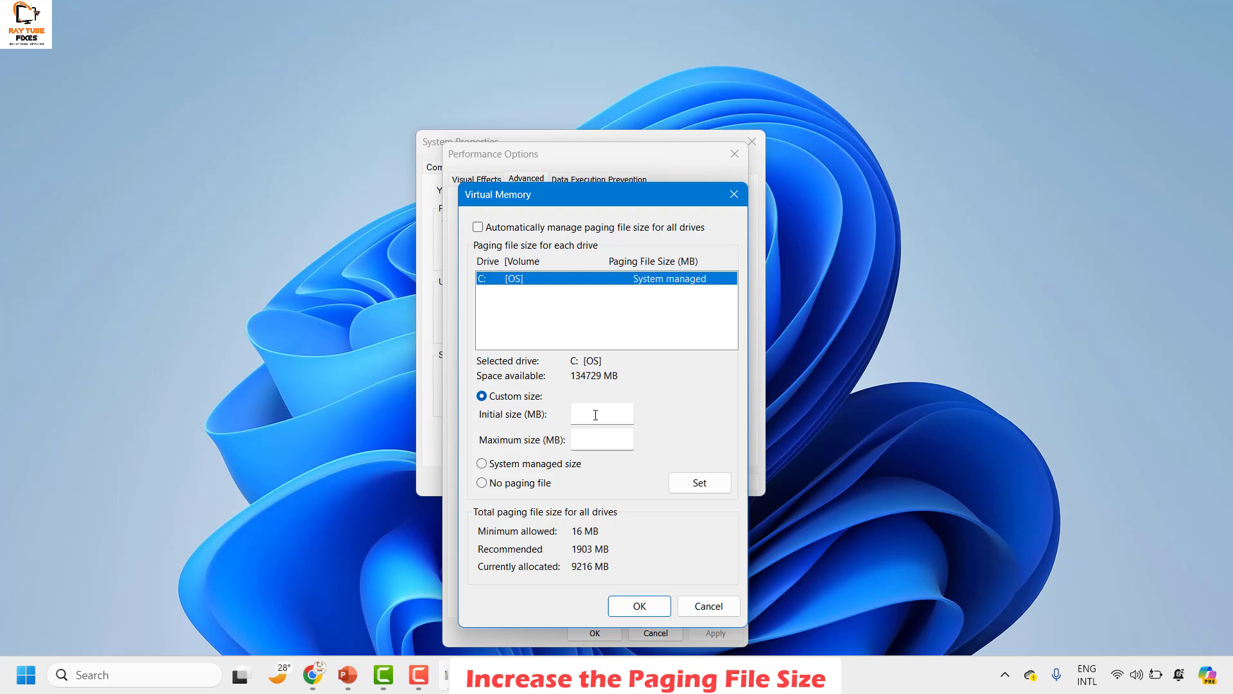
- Enter a 12000 MB initial and 3600 maximum paging file size for drive C
click(601, 413)
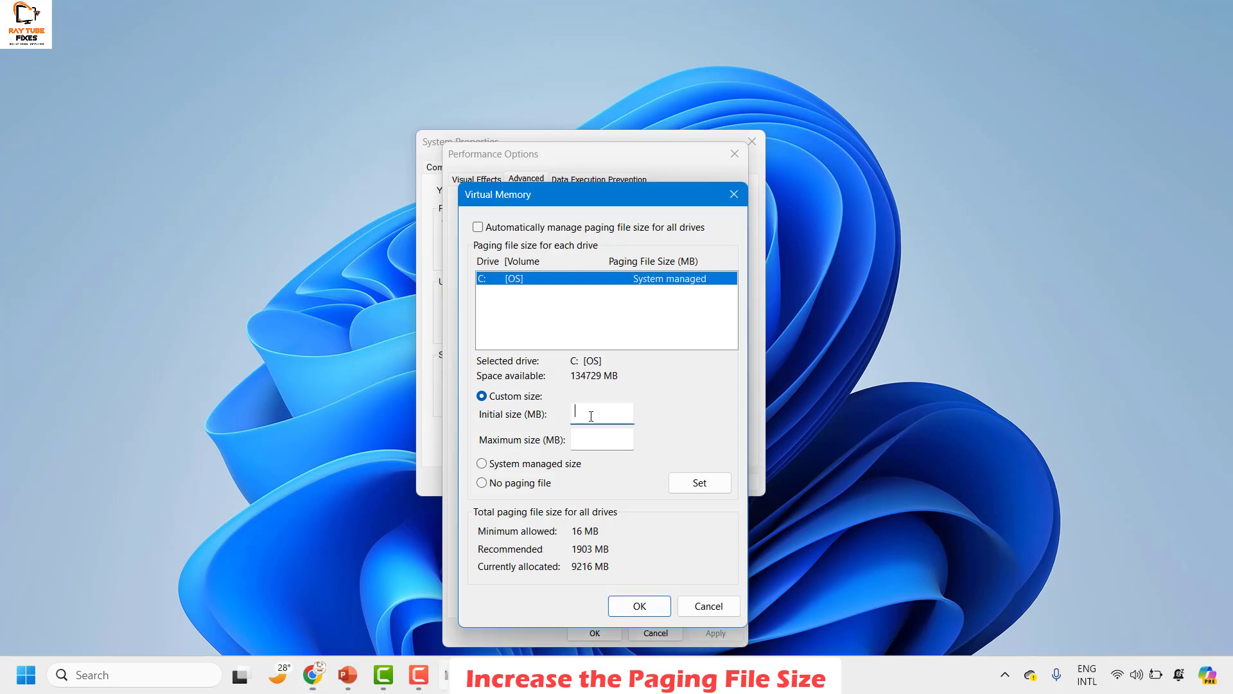
text(12000)
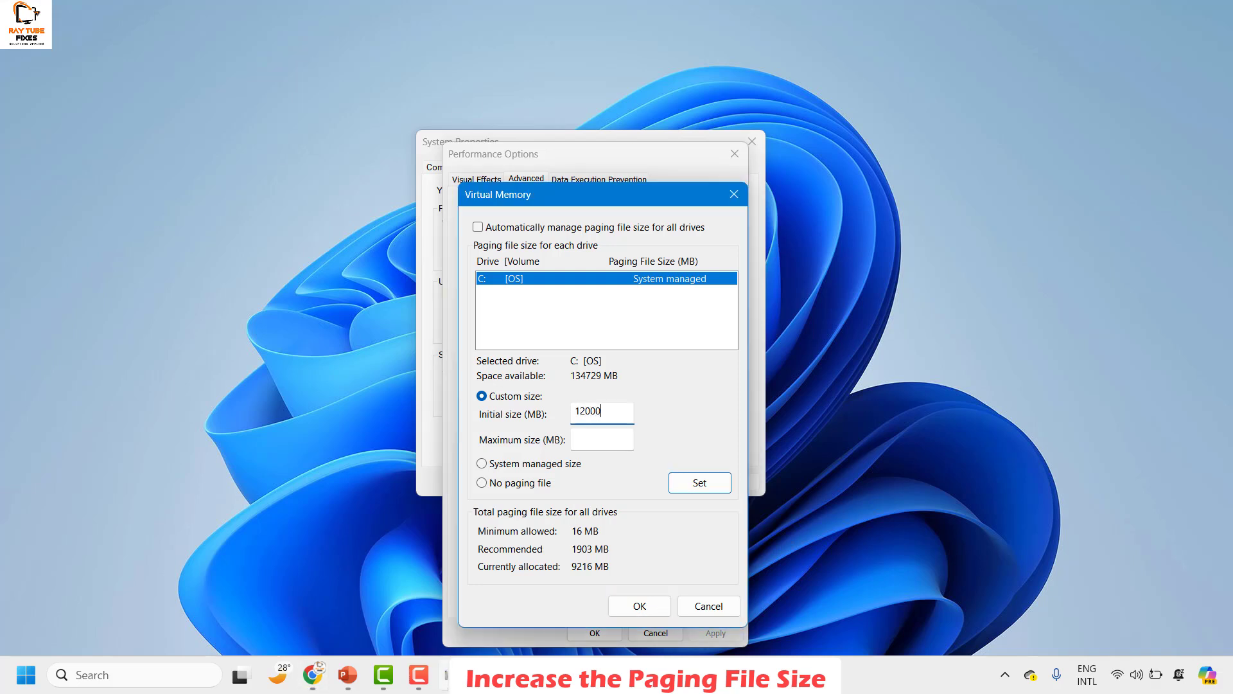
click(601, 438)
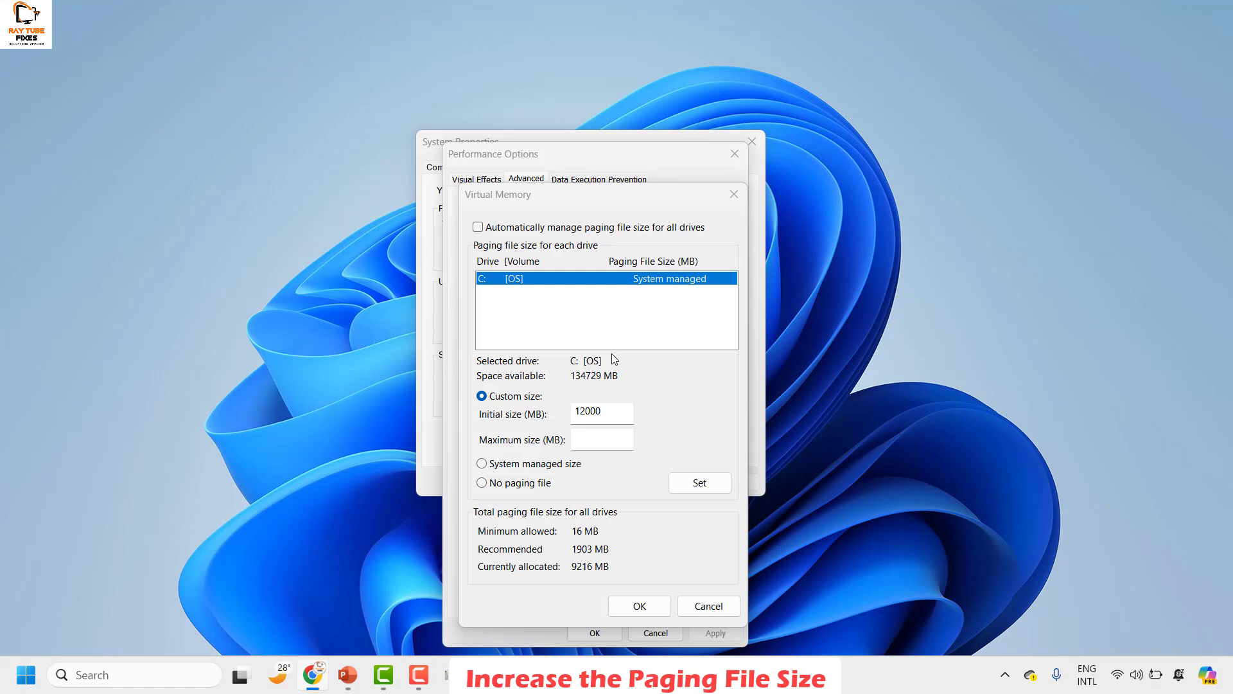
text(3600)
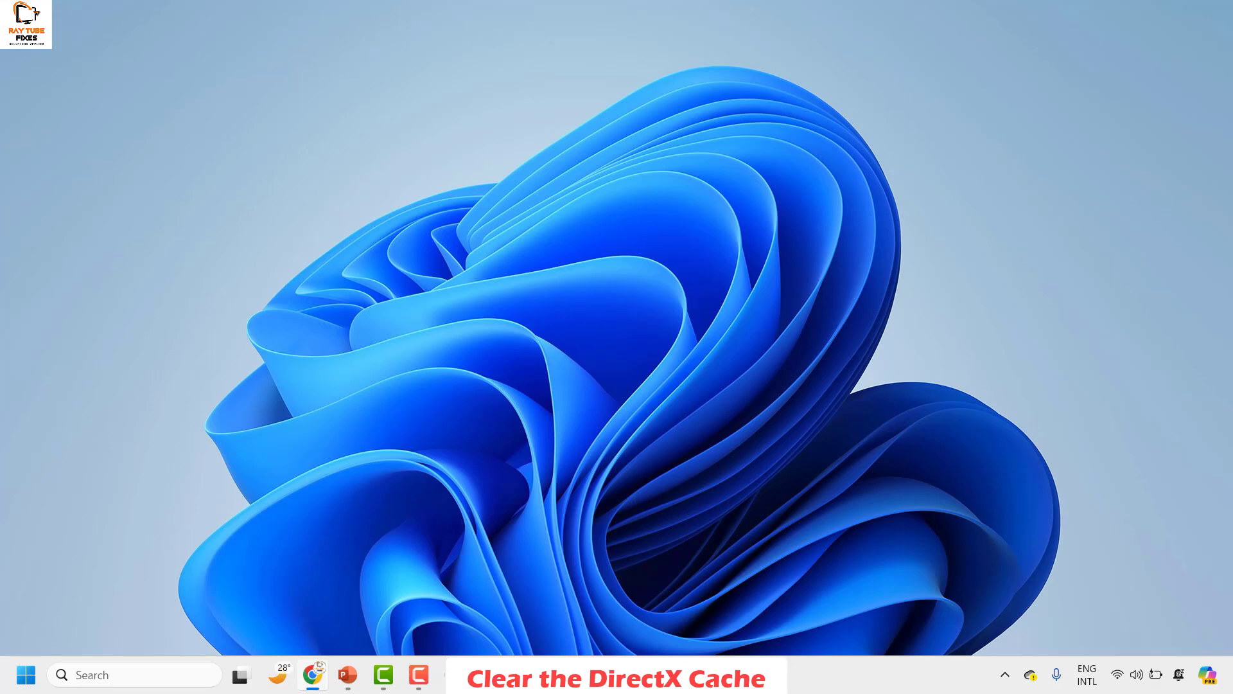
- Search 'disc' and launch Disk Cleanup for drive C:
click(134, 675)
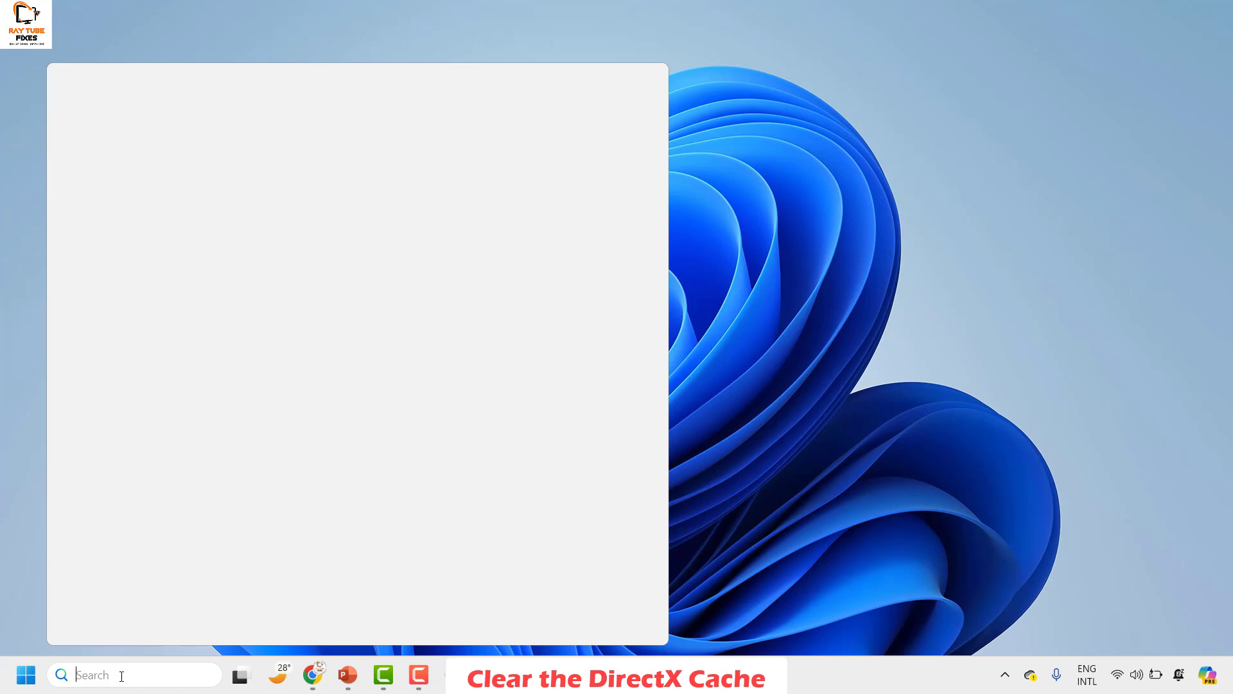
text(disc)
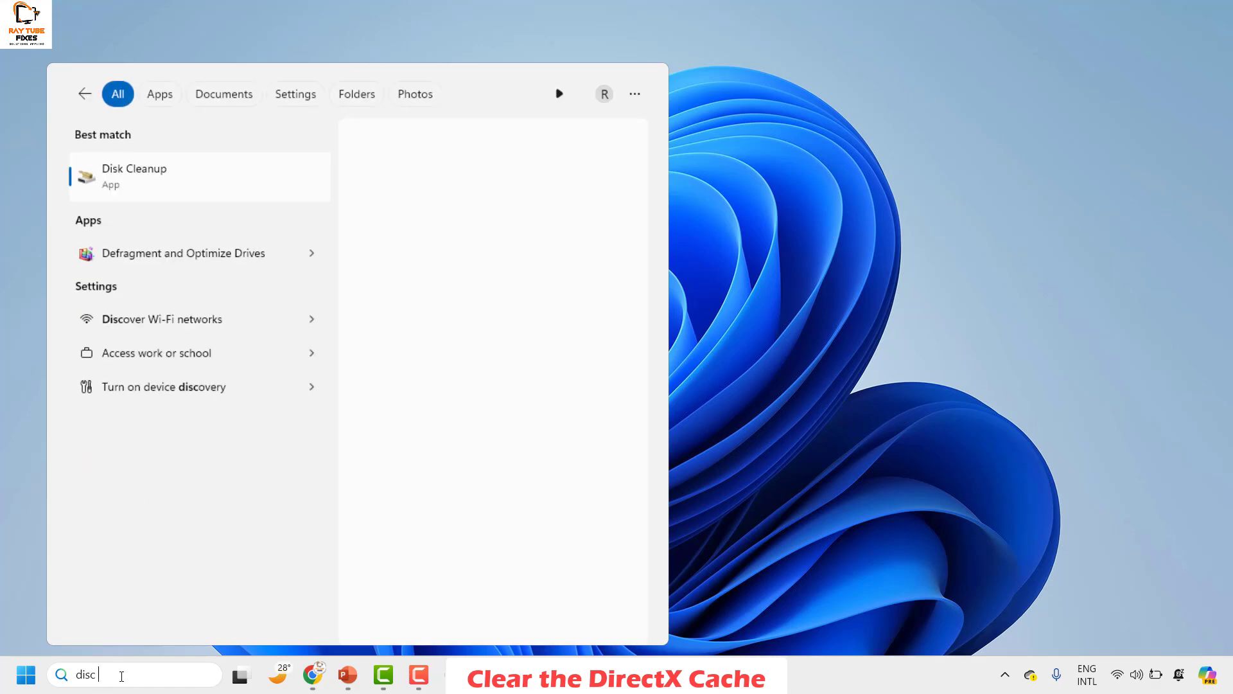
click(134, 176)
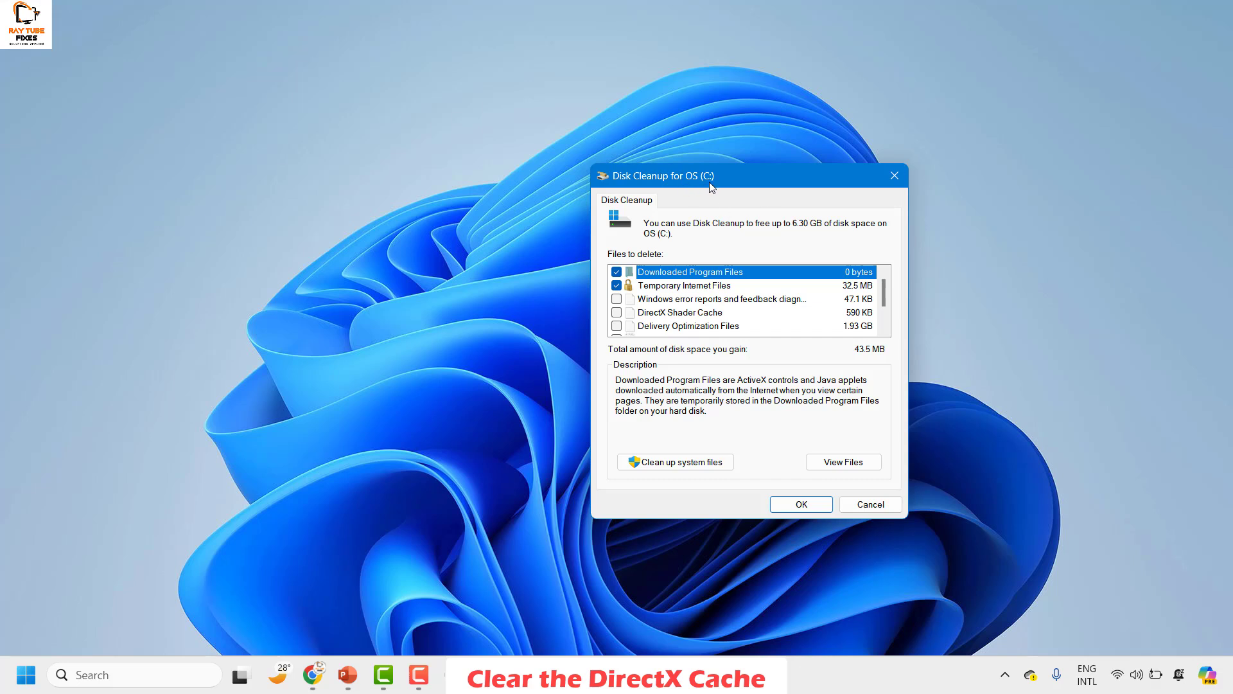
- Tick DirectX Shader Cache and permanently delete the checked files from drive C:
drag(660, 176, 507, 149)
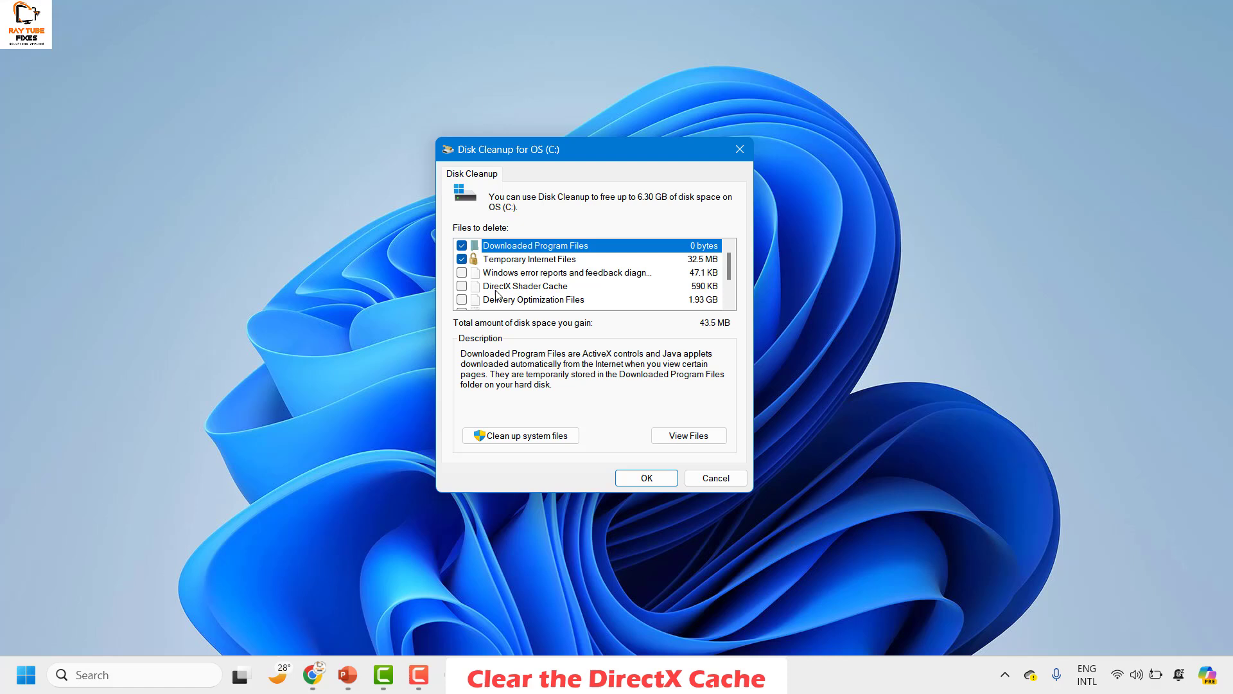
mouse_move(541, 292)
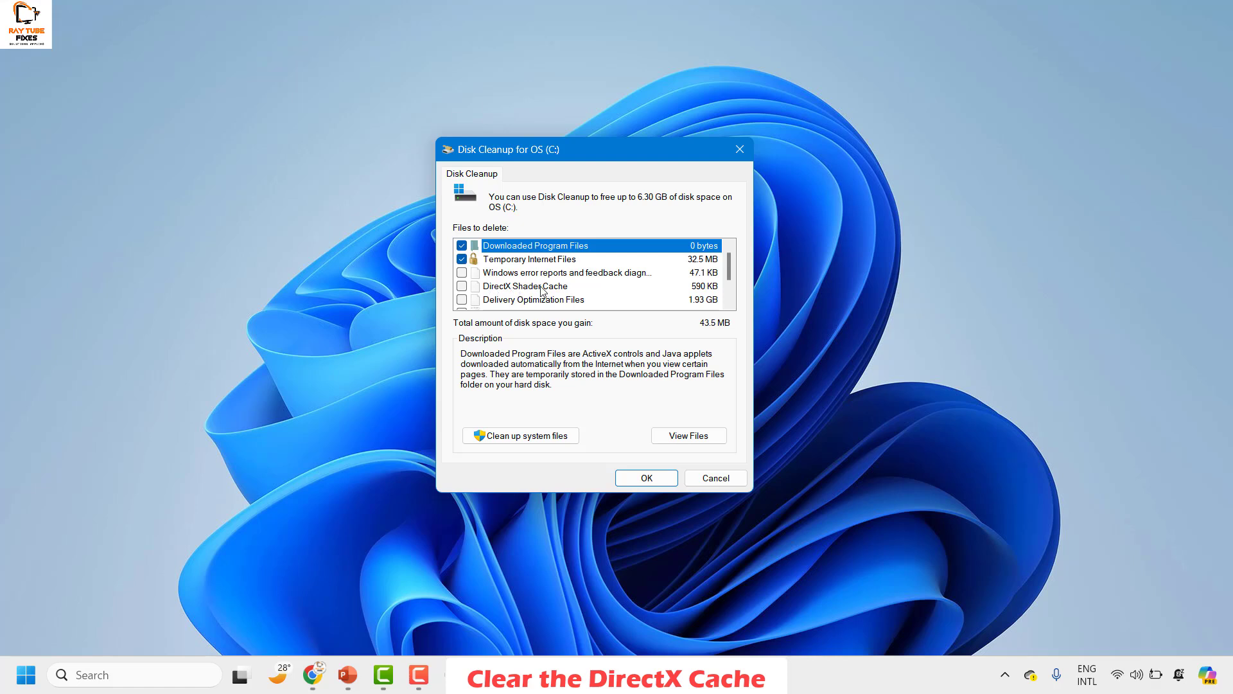
click(461, 285)
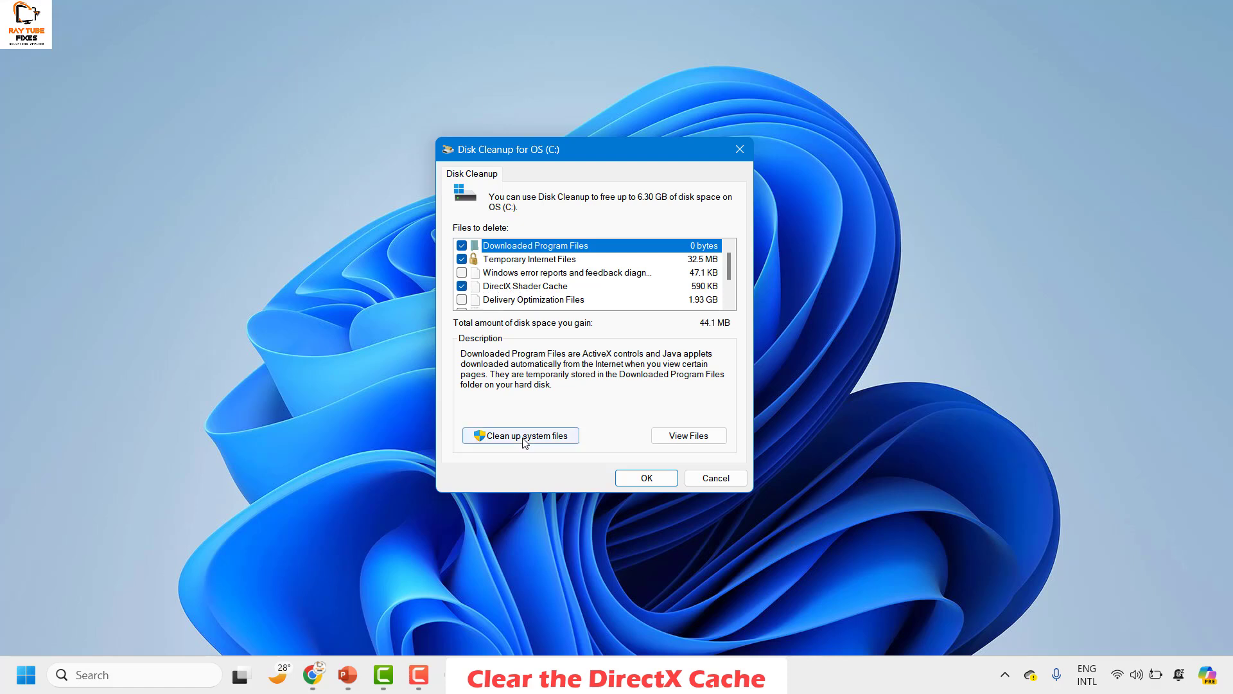
click(645, 478)
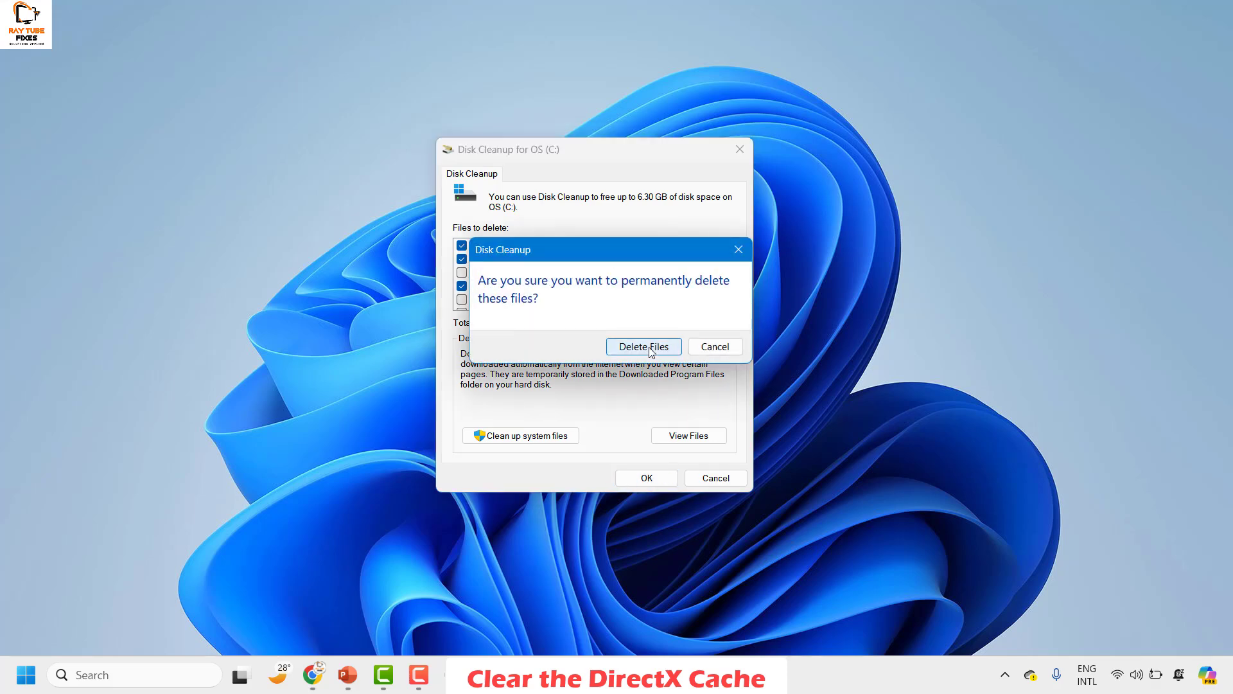
click(643, 345)
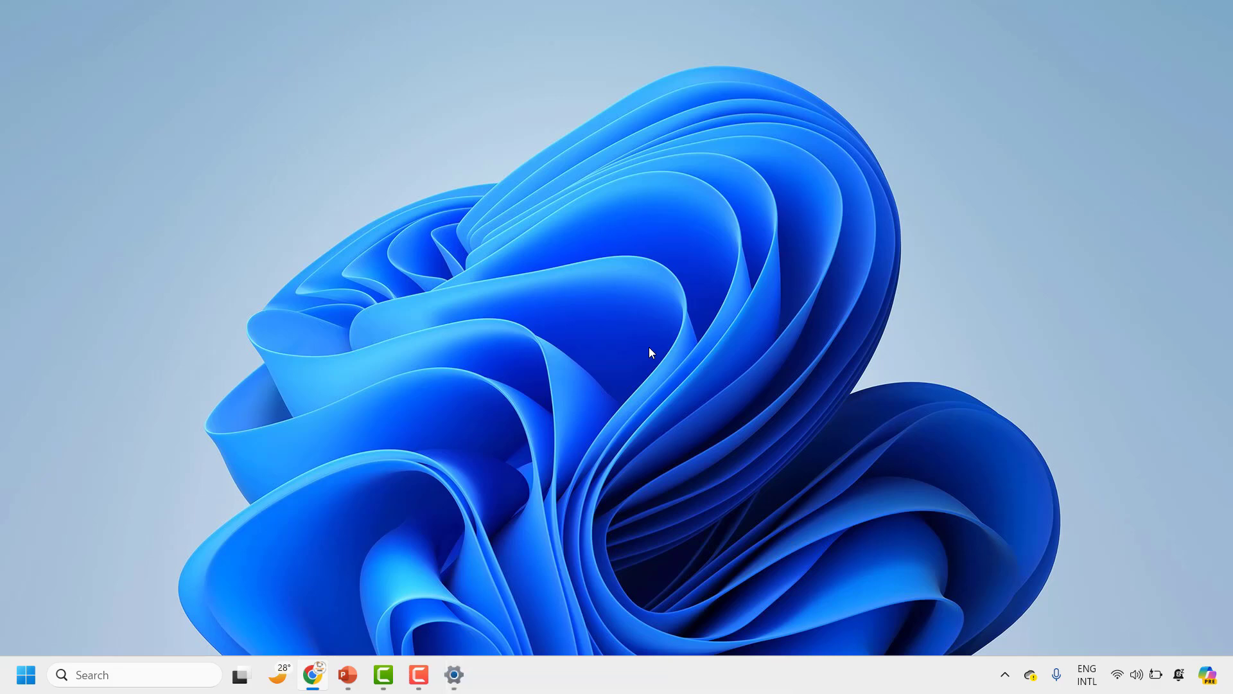
mouse_move(614, 338)
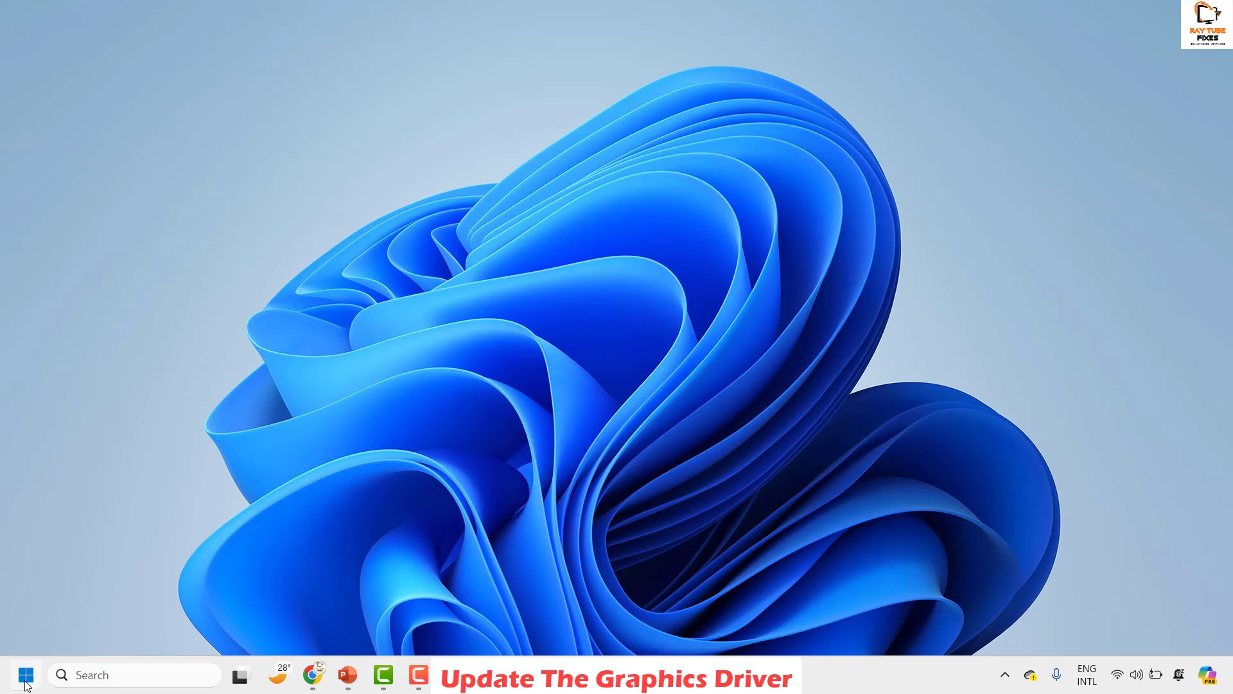
mouse_move(81, 330)
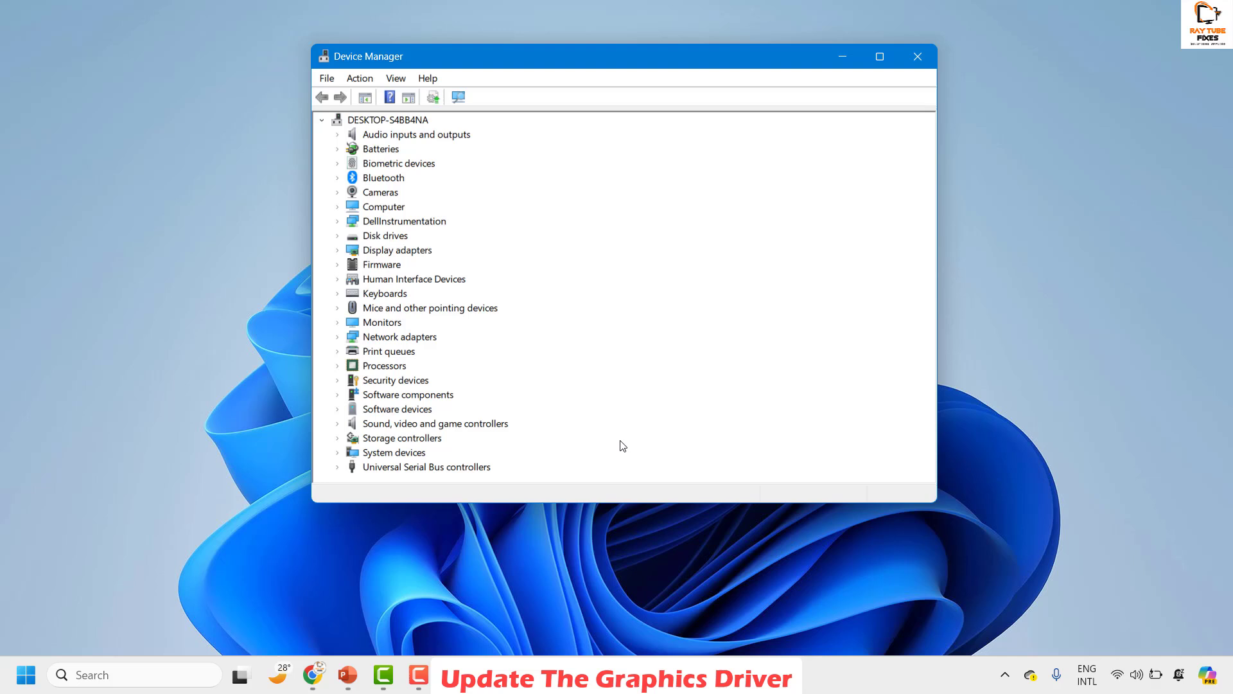
- Start Update driver for Intel(R) UHD Graphics 620 under Display adapters
click(397, 249)
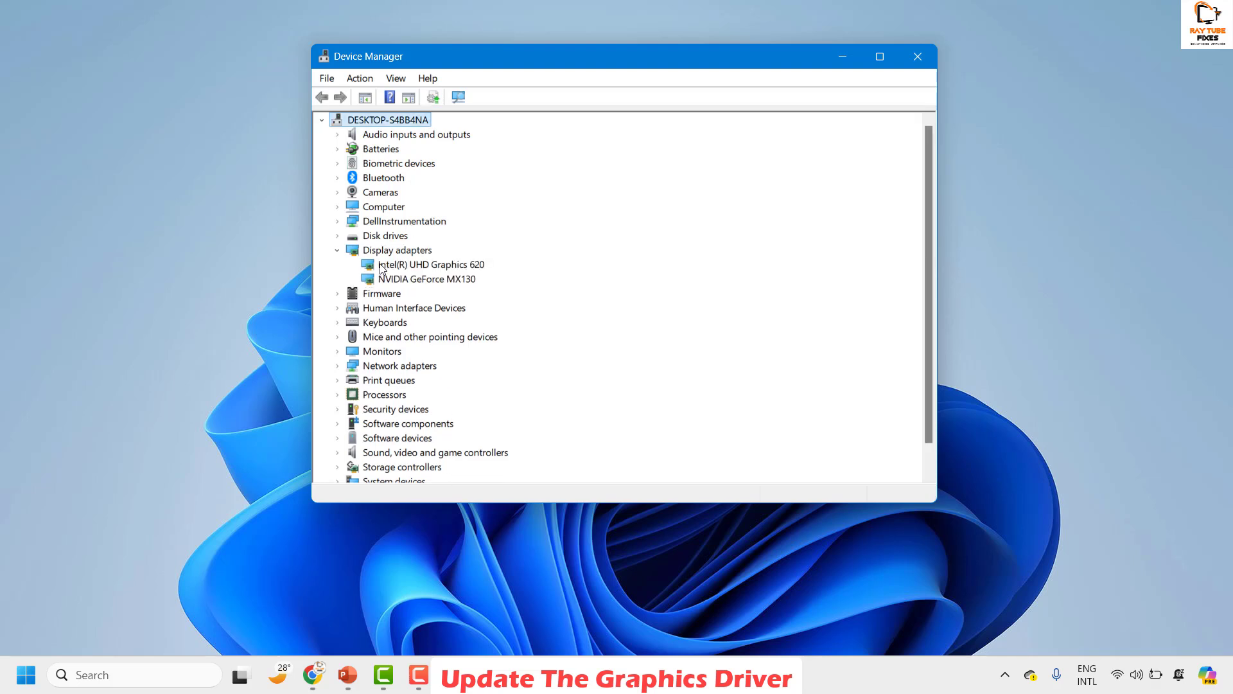
mouse_move(415, 282)
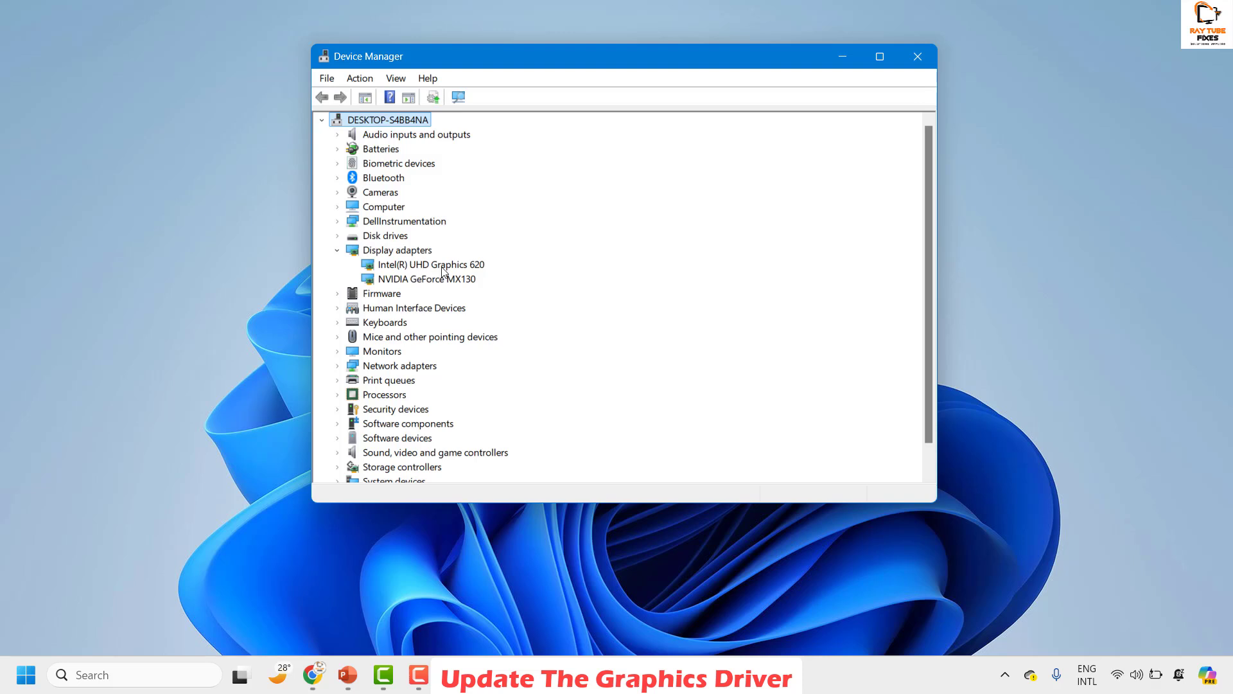
click(431, 265)
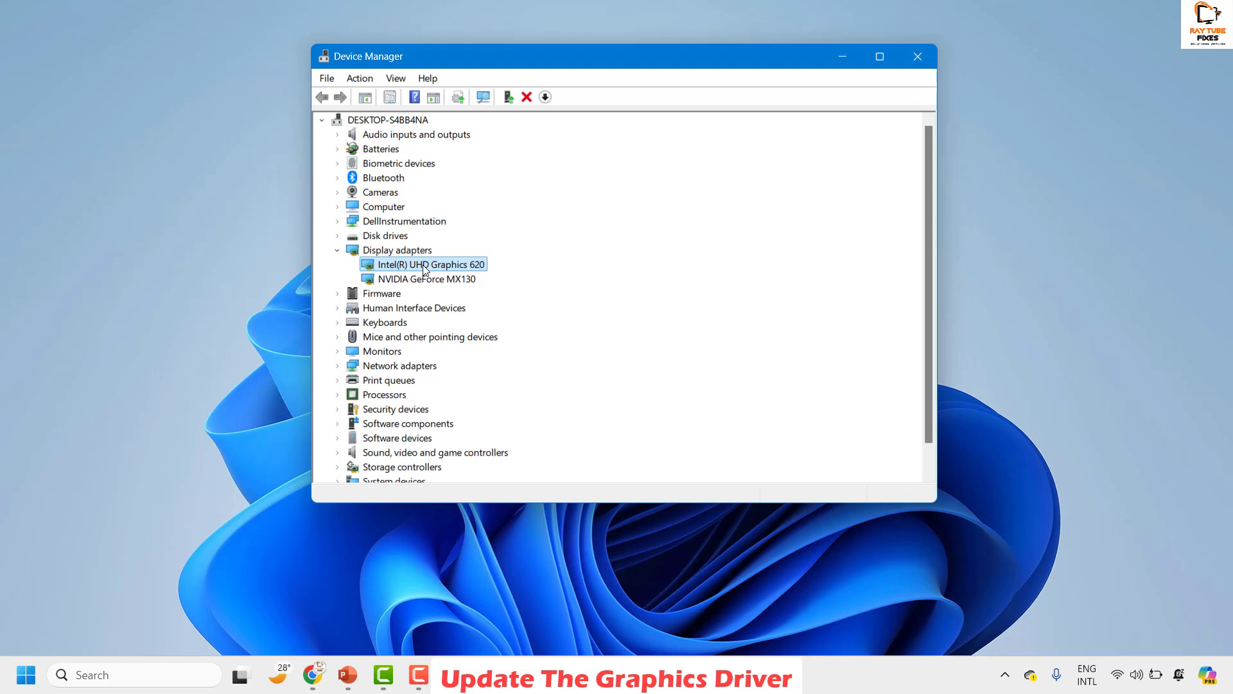
right_click(423, 264)
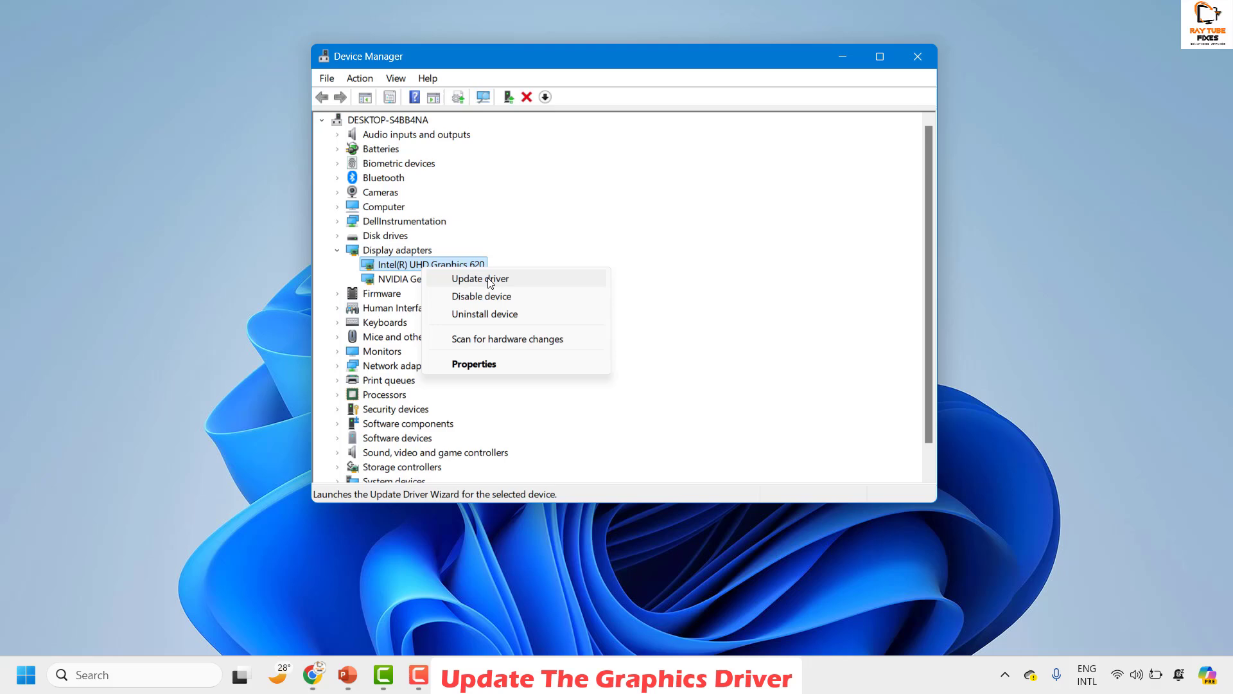
click(479, 279)
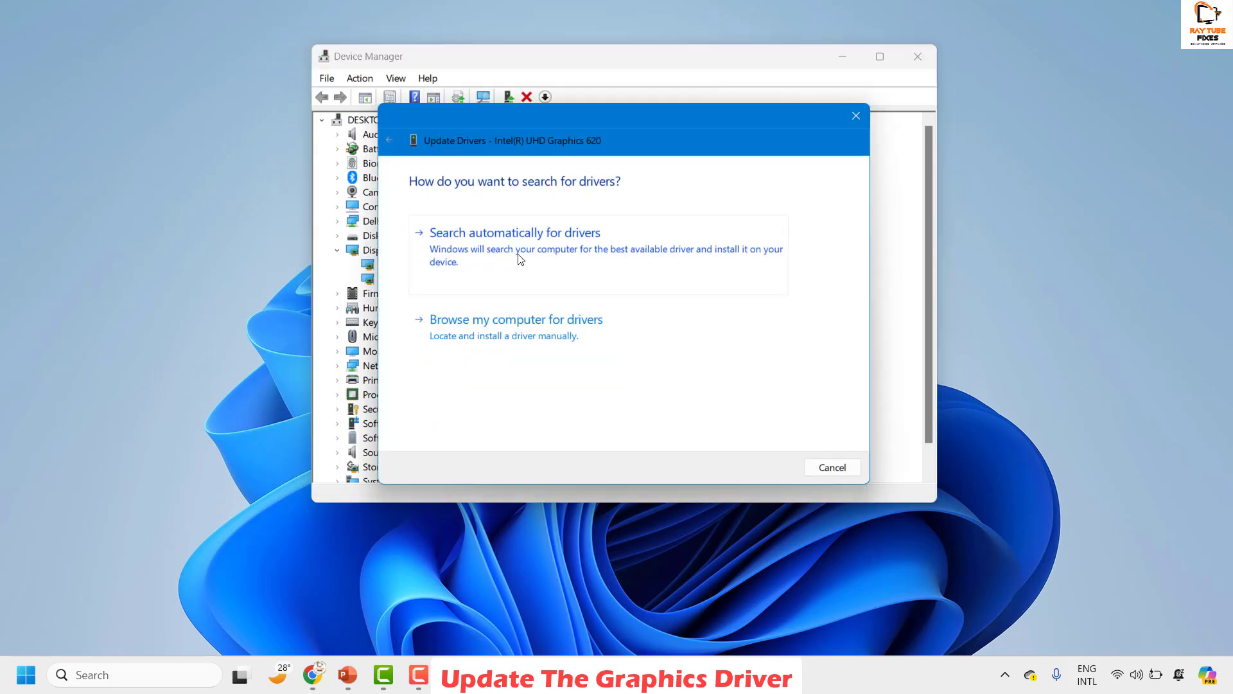
- Search automatically for a driver, then look for updated drivers on Windows Update
click(514, 232)
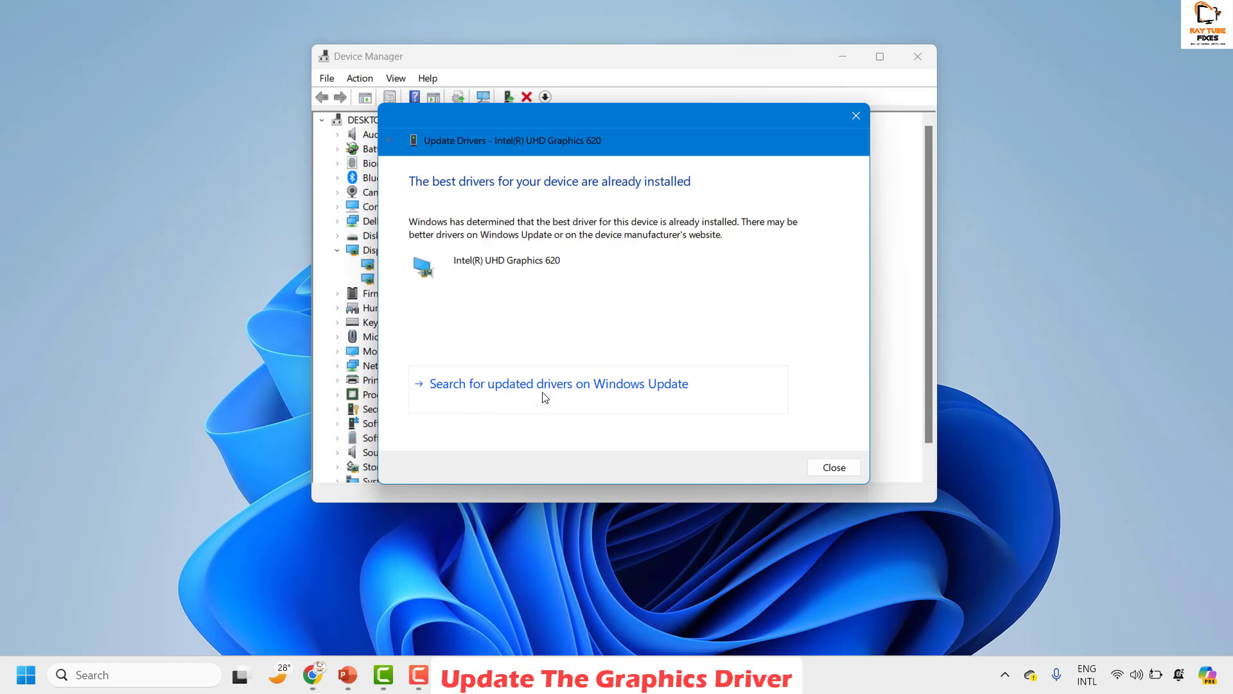
click(557, 383)
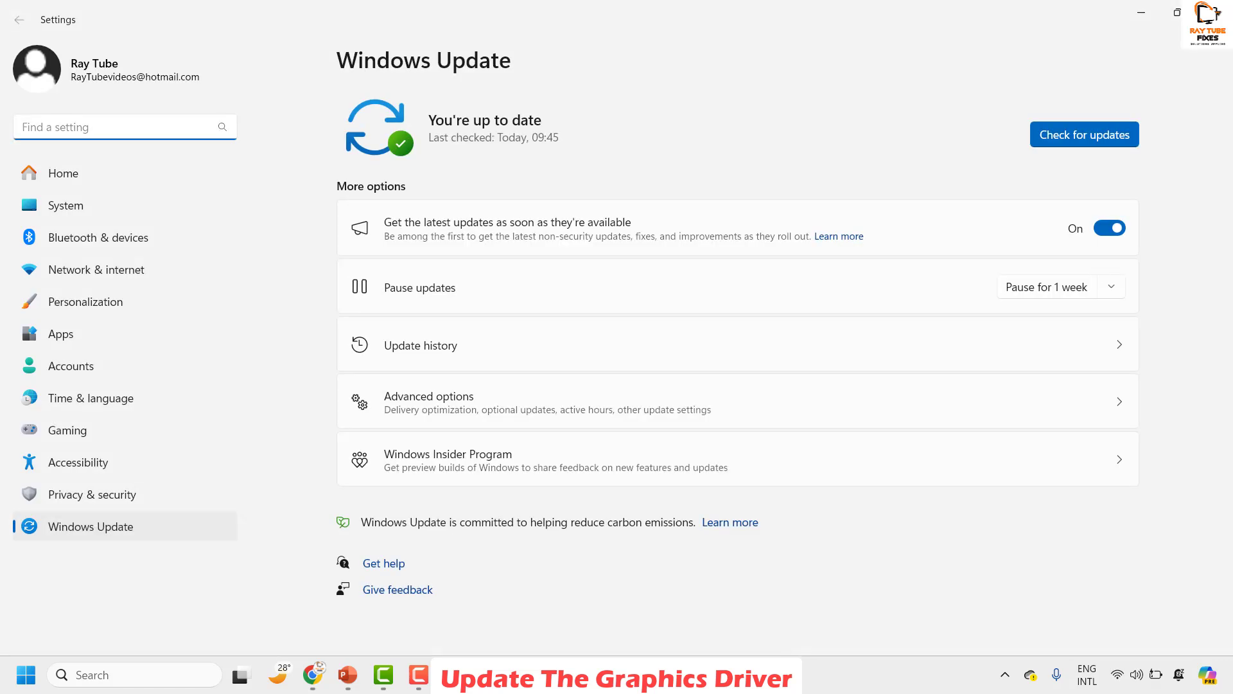
mouse_move(668, 194)
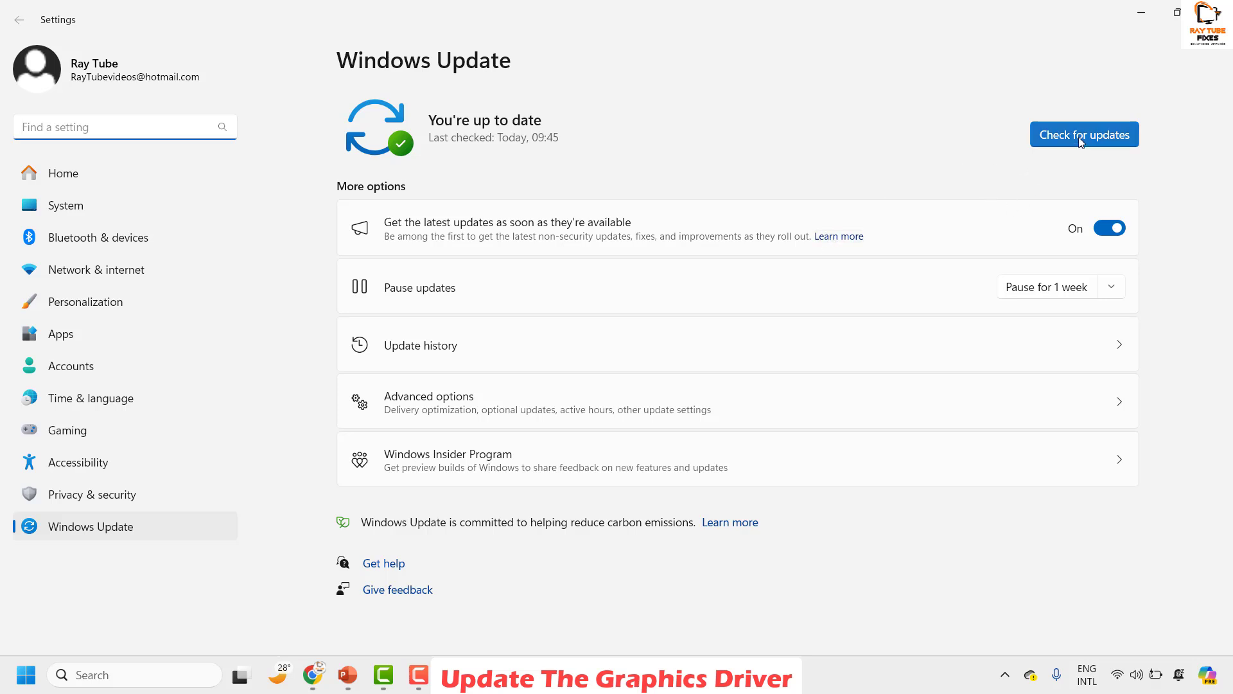
- Check Windows Update for new updates and close Device Manager
click(1084, 133)
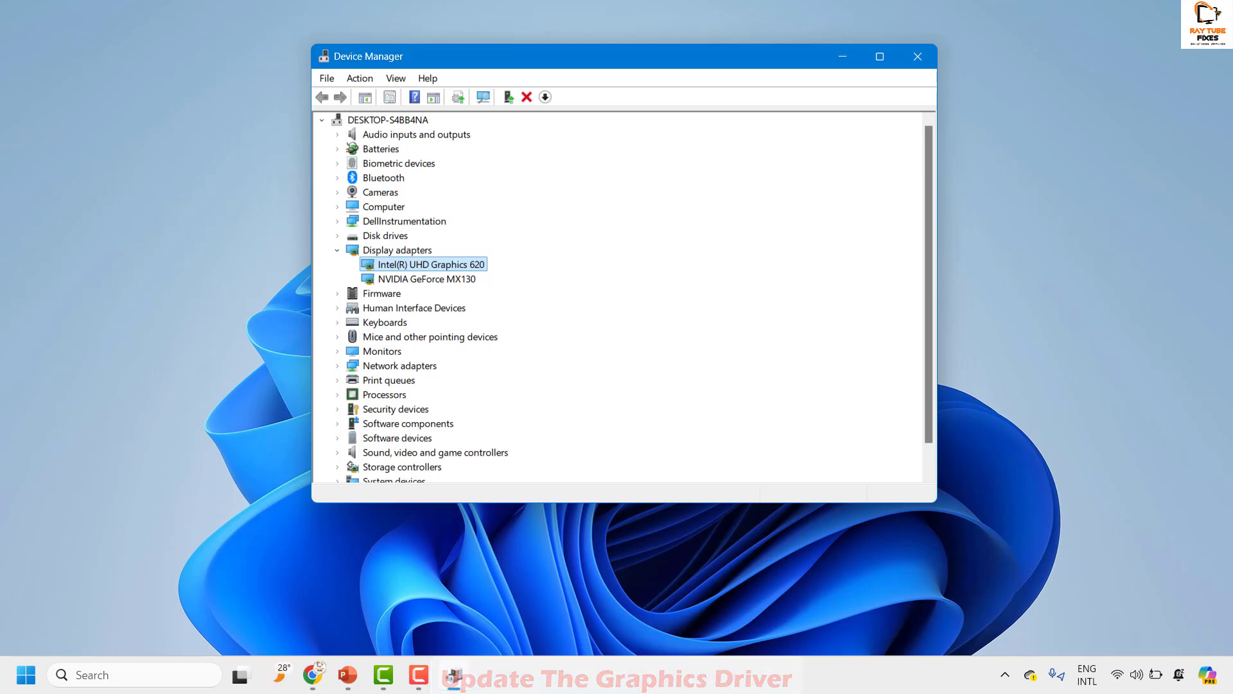
click(915, 55)
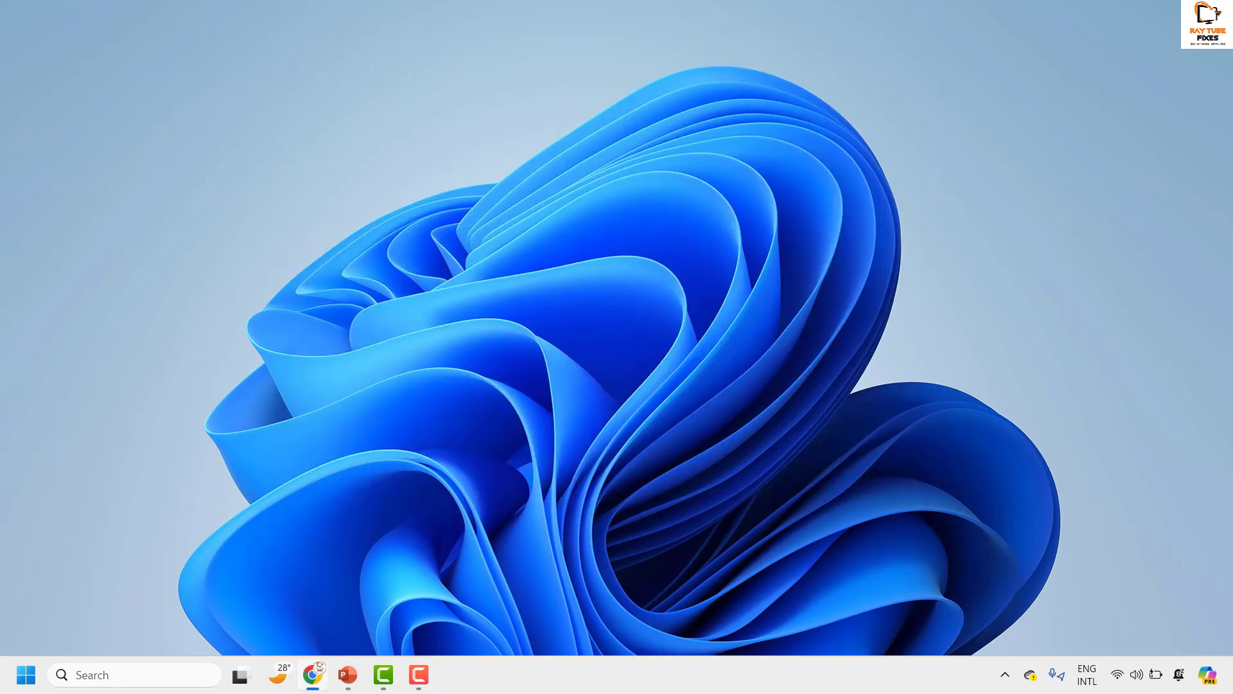